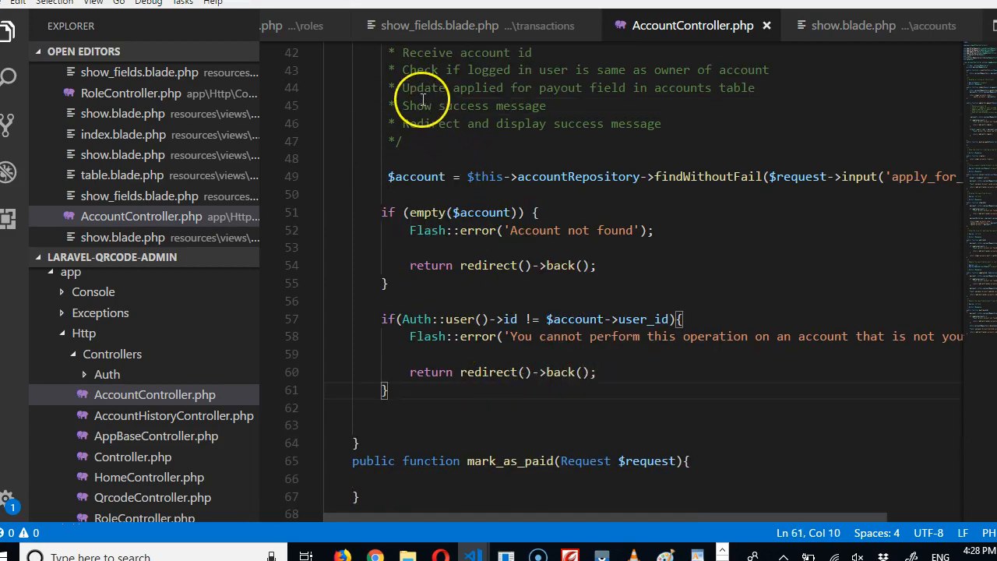
mouse_move(461, 399)
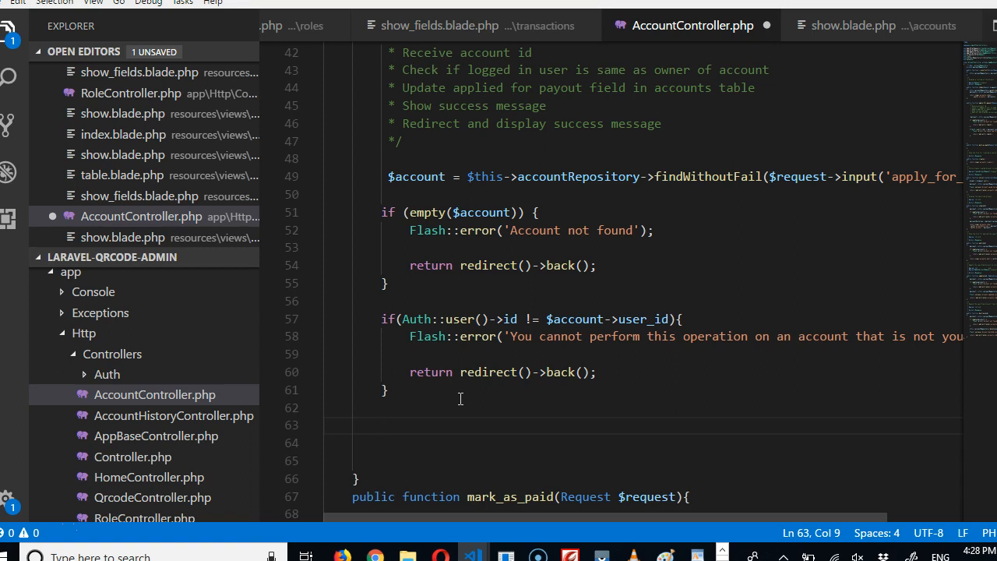
Write Account::where('id', $account->id), reusing the $account variable from the line above
text(Account)
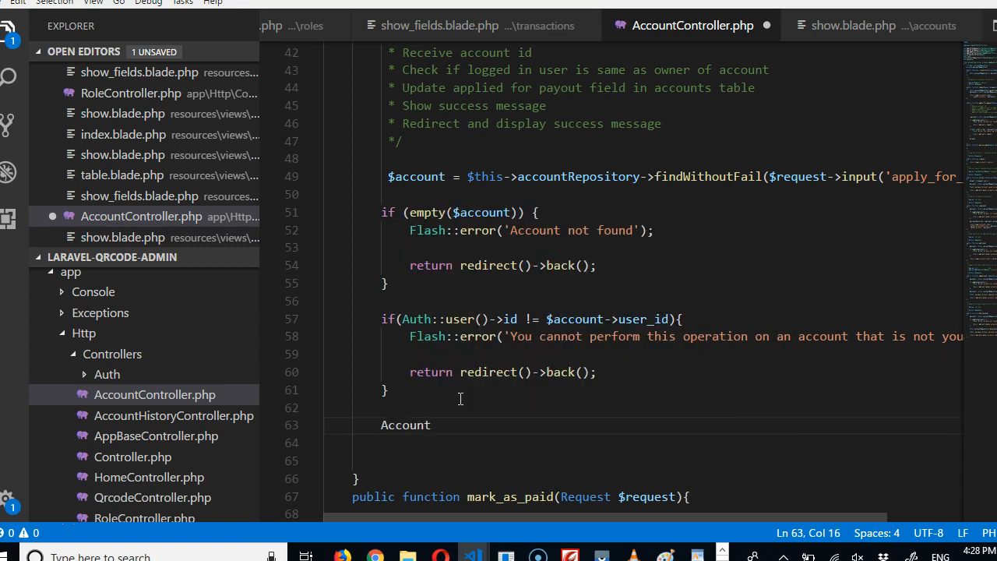
text(::where()
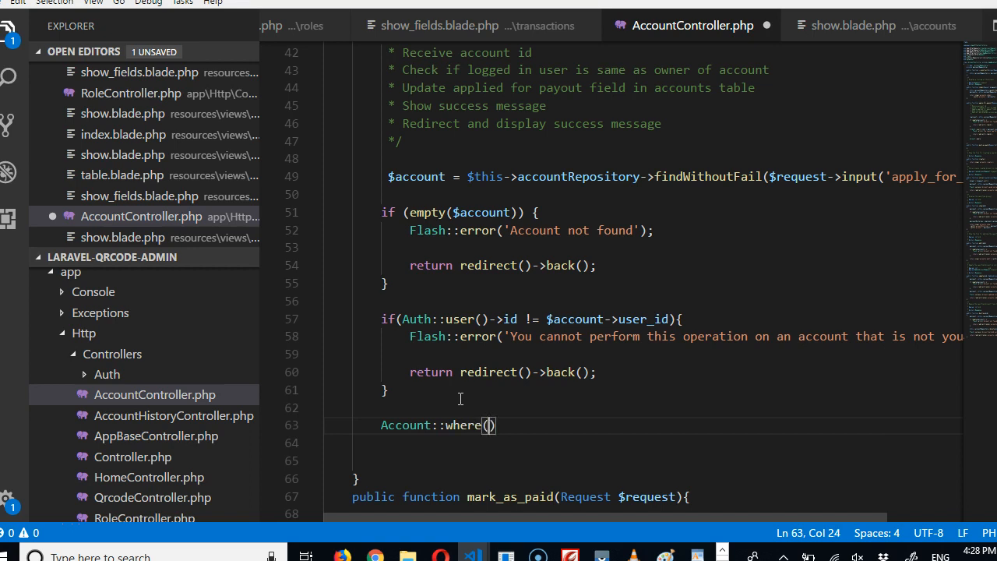
text('id',)
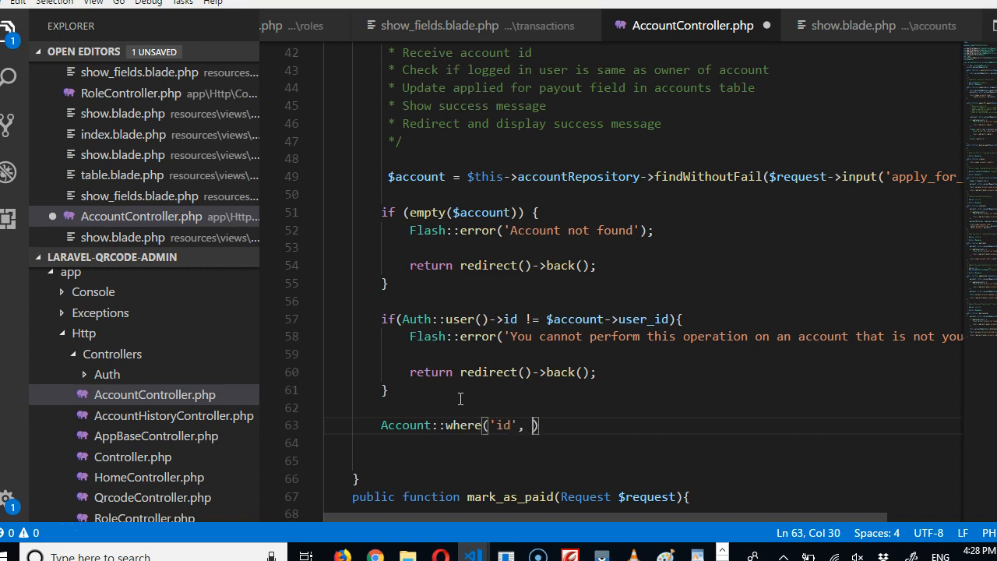
mouse_move(508, 231)
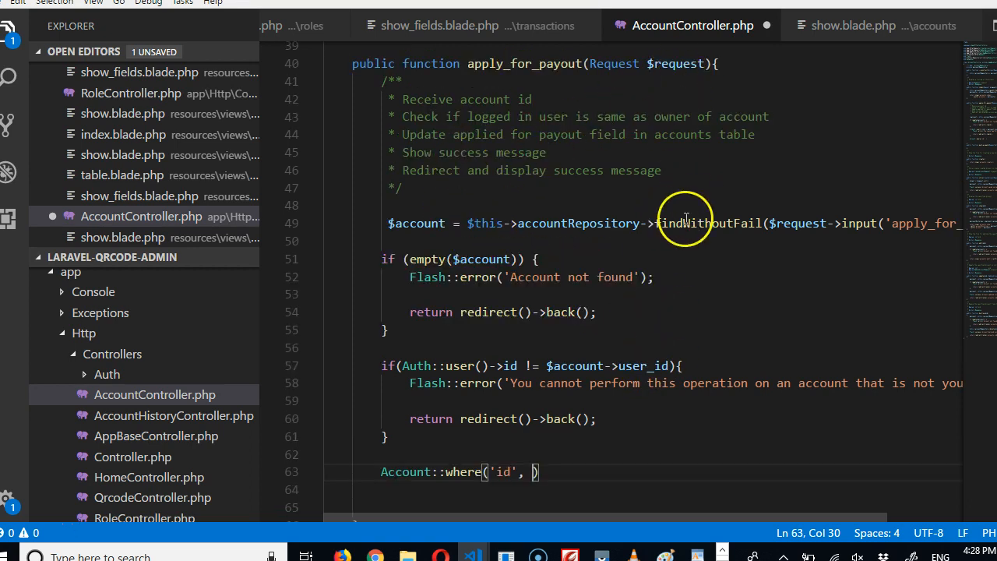
click(451, 224)
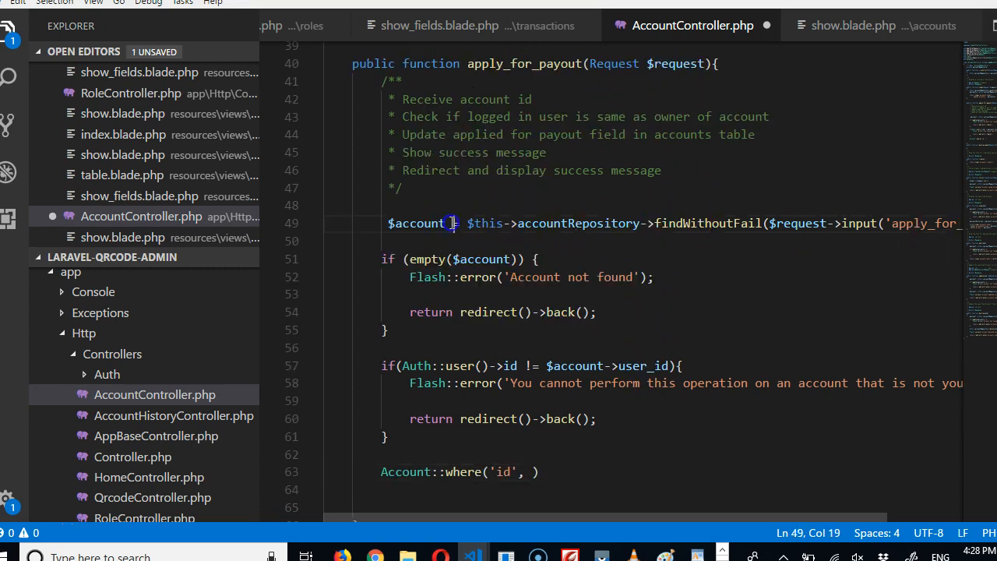
double_click(418, 225)
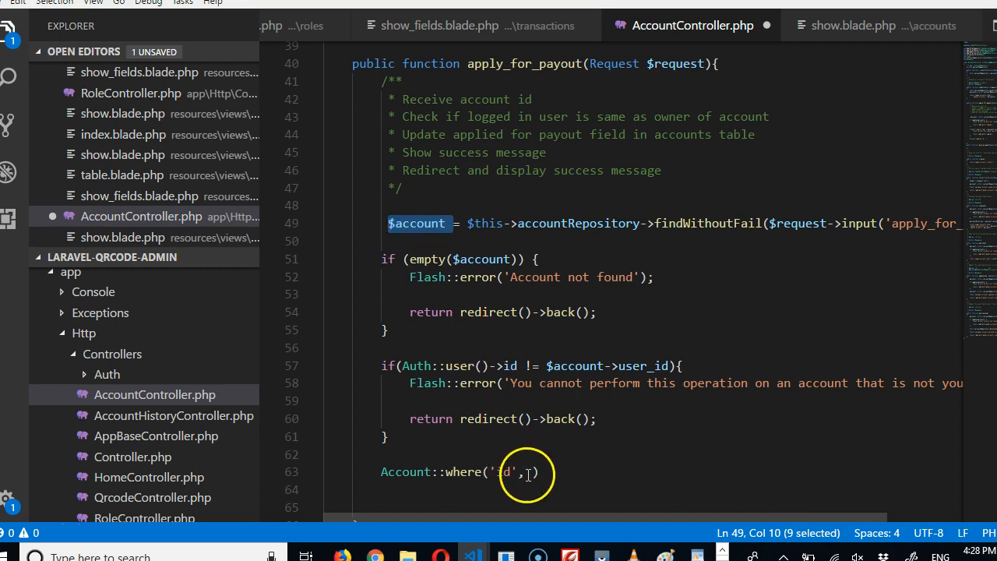
text($account)
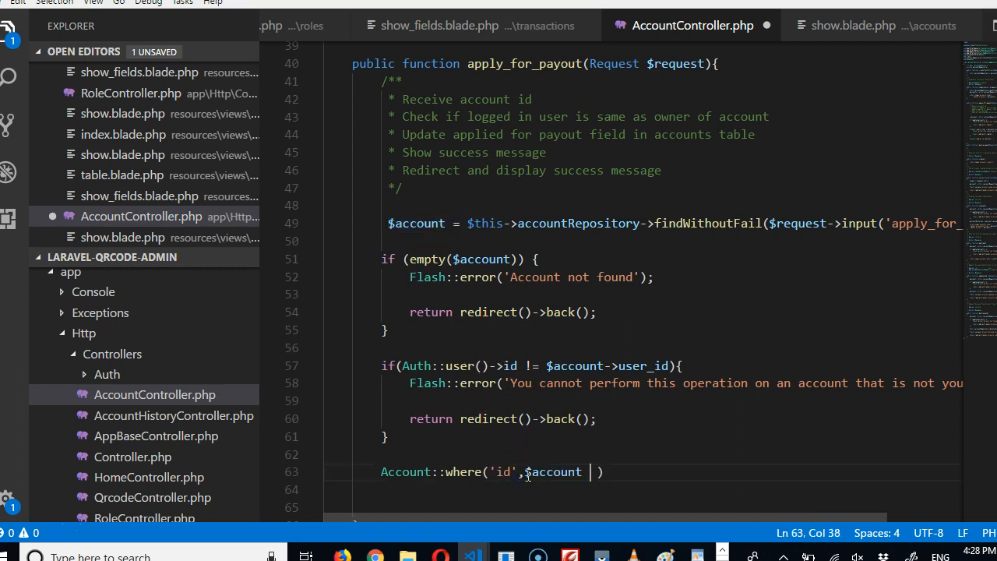
text(->)
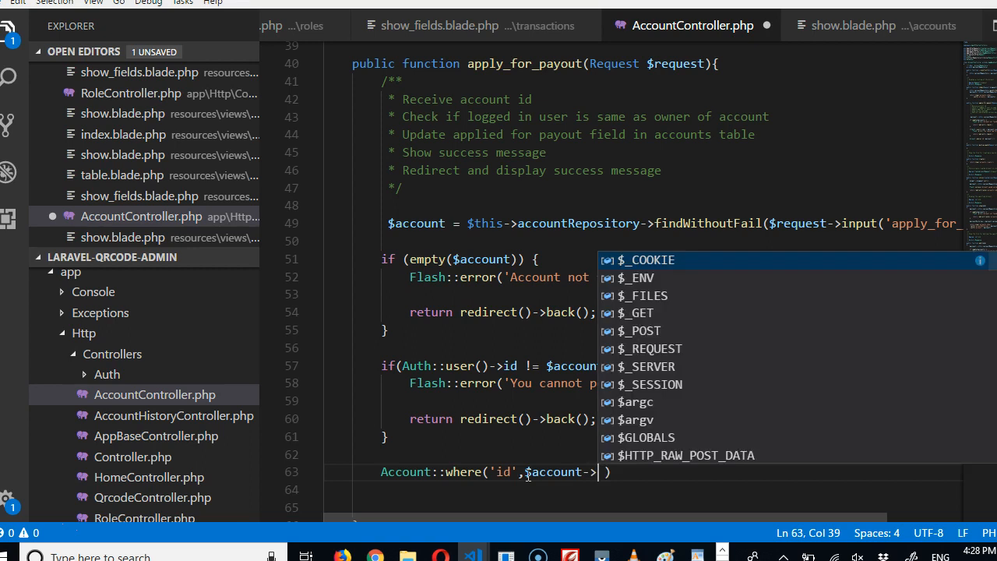
text(id)
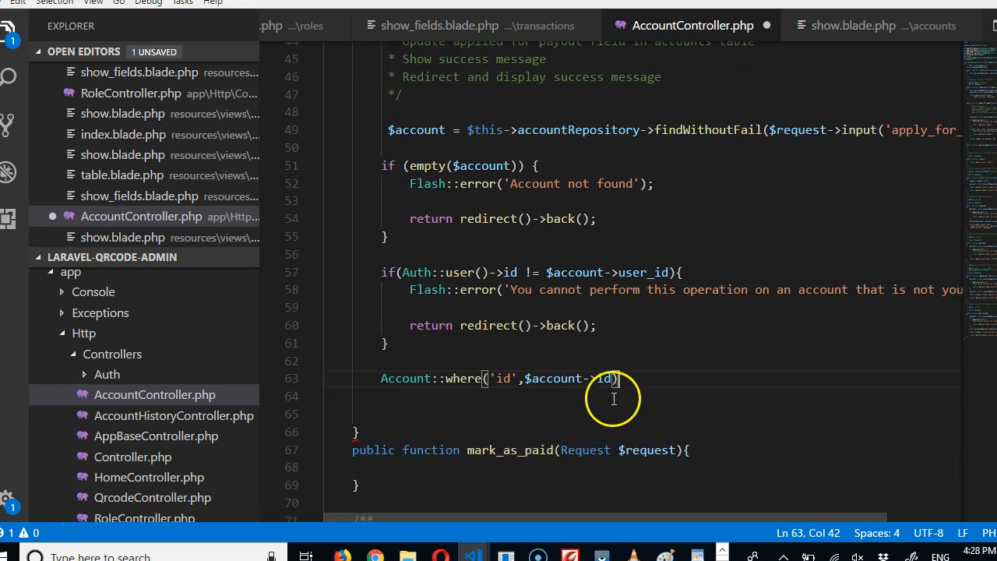
Chain ->update([ ''=>'' ]) across lines with an empty field-value pair
text(-)
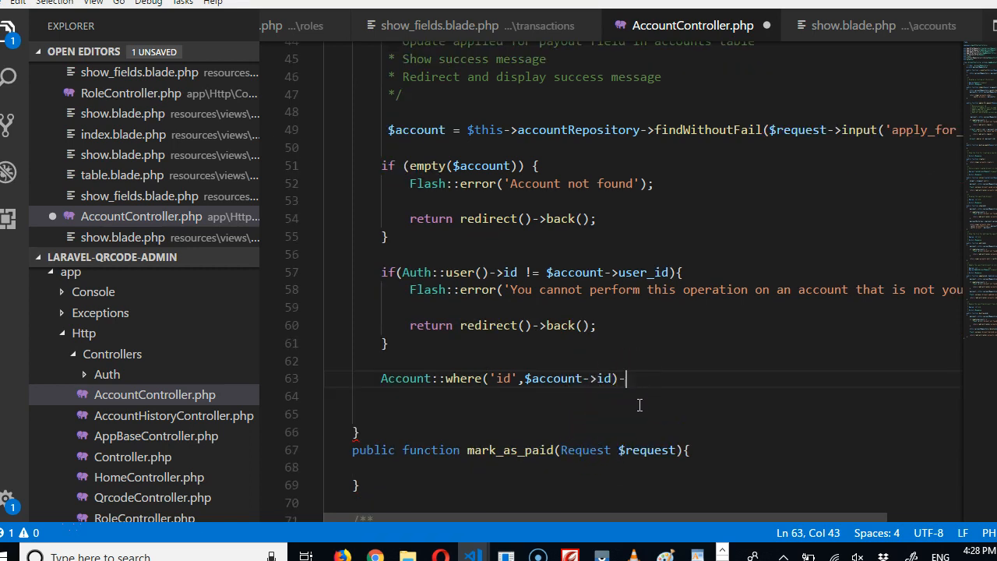
text(update([')
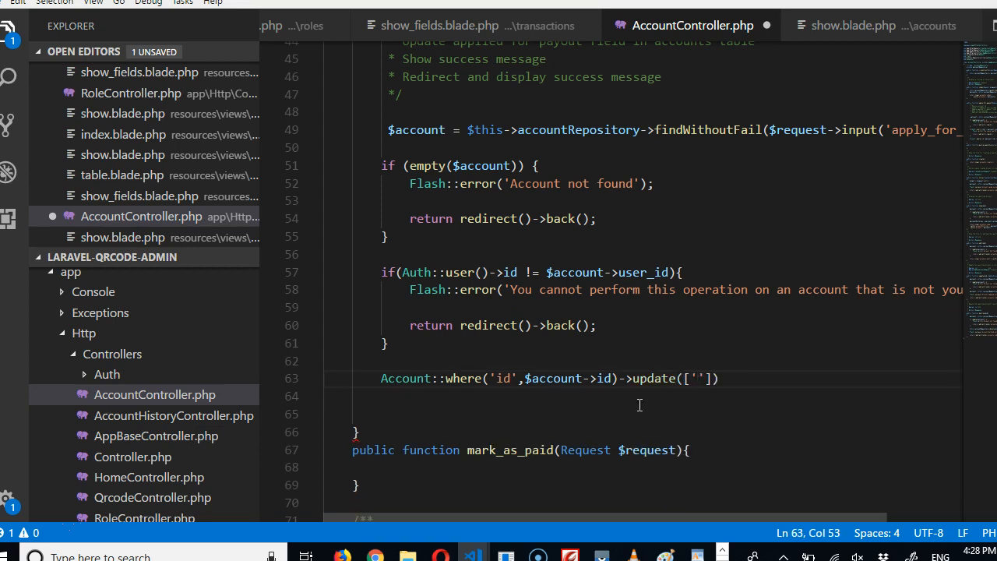
key(Enter)
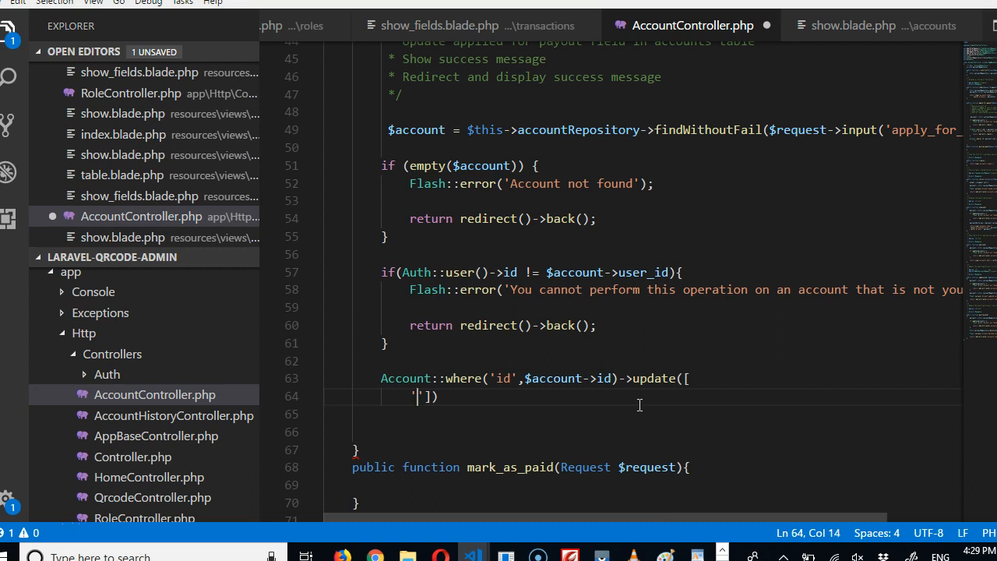
key(Enter)
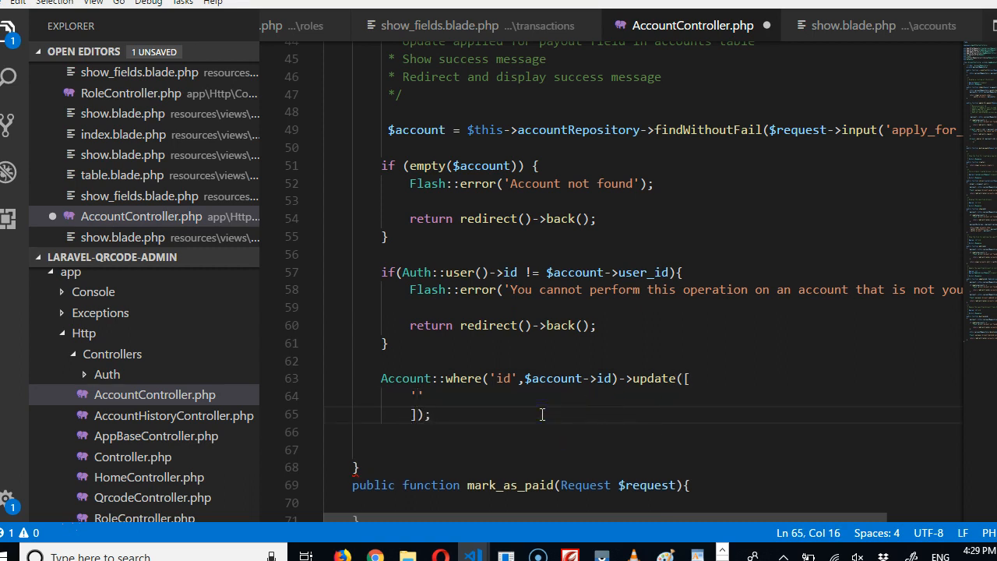
text(=>)
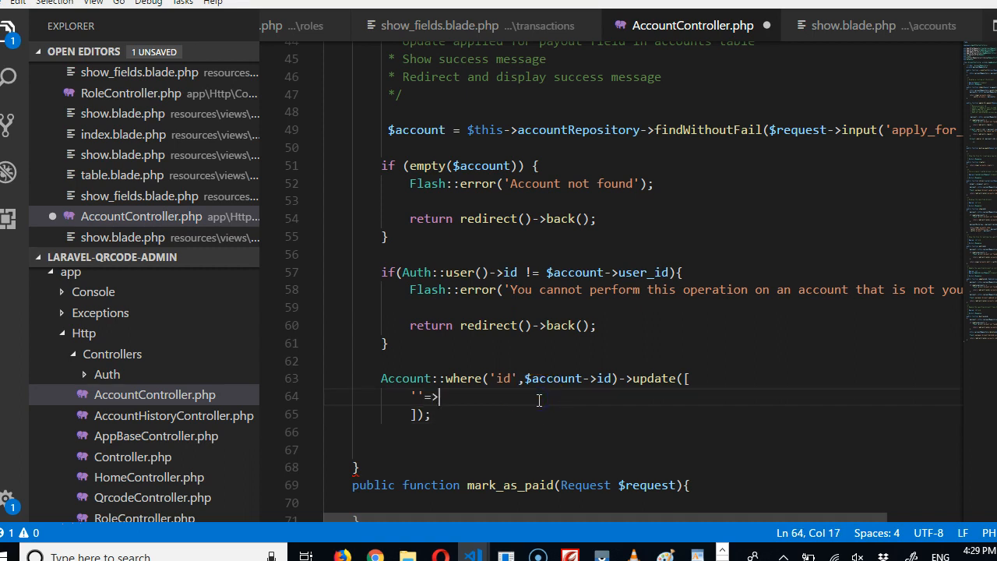
text('')
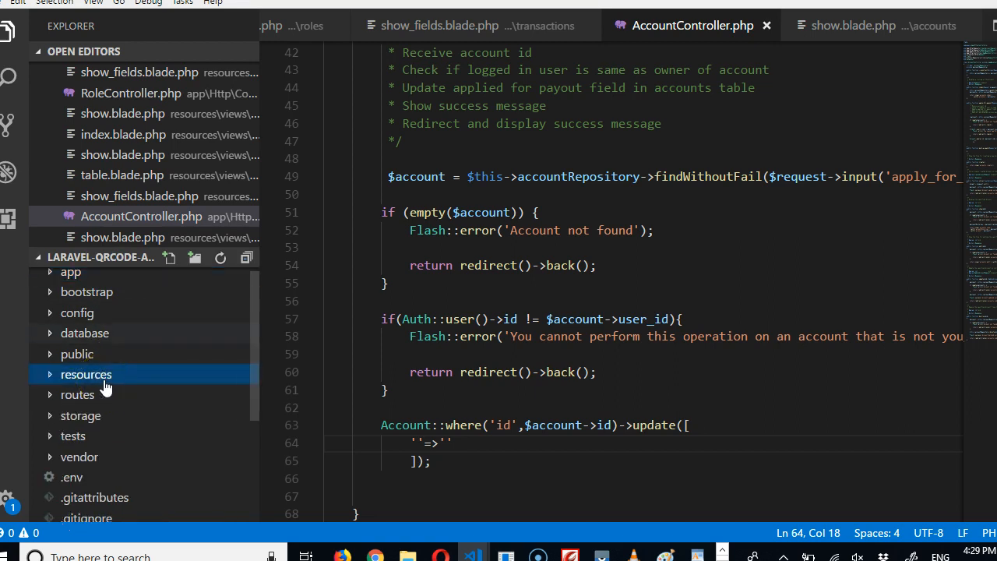
Open 2018_06_08_164204_create_accounts_table.php from database/migrations and select the applied_for_payout column name
click(84, 333)
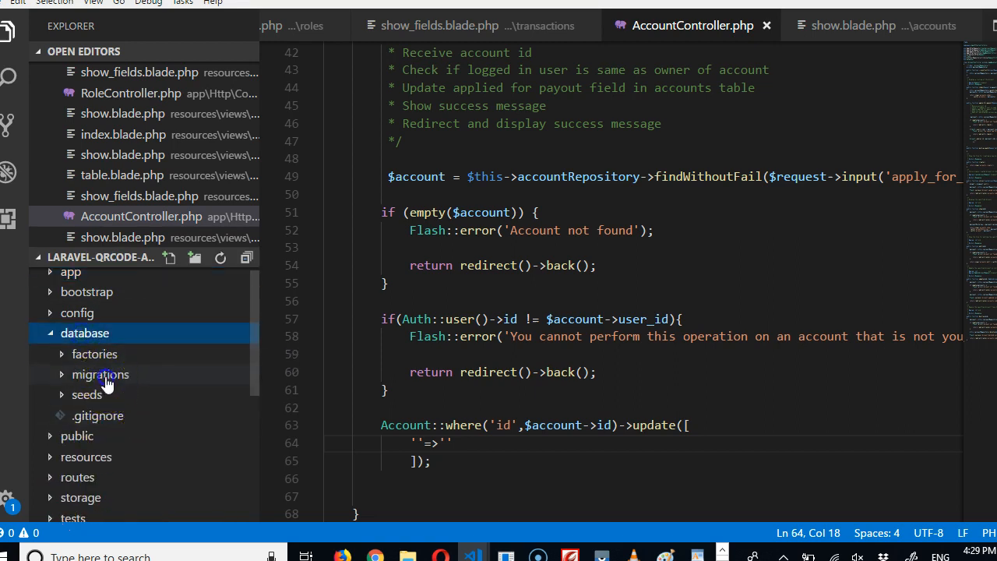
click(100, 374)
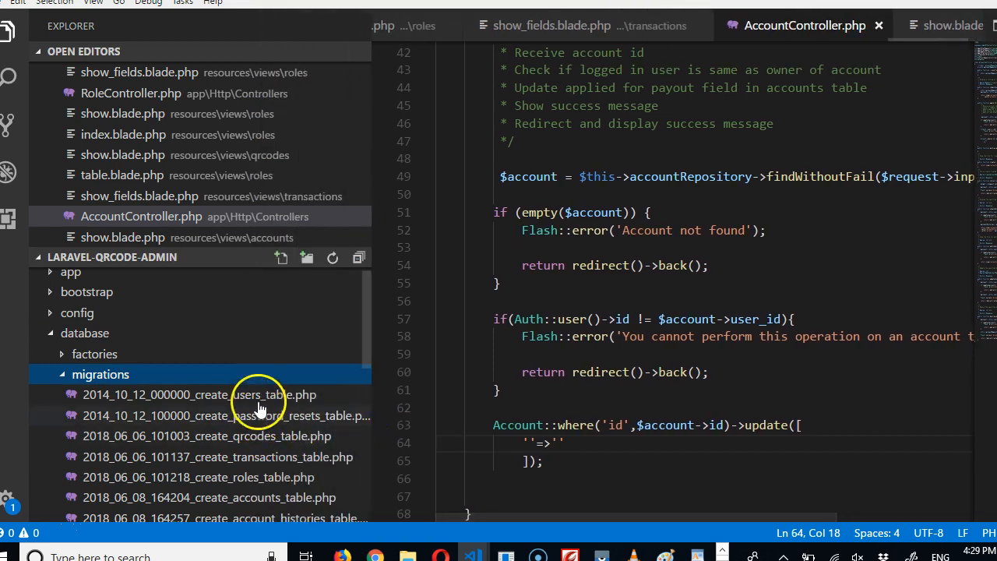
scroll(down, 3)
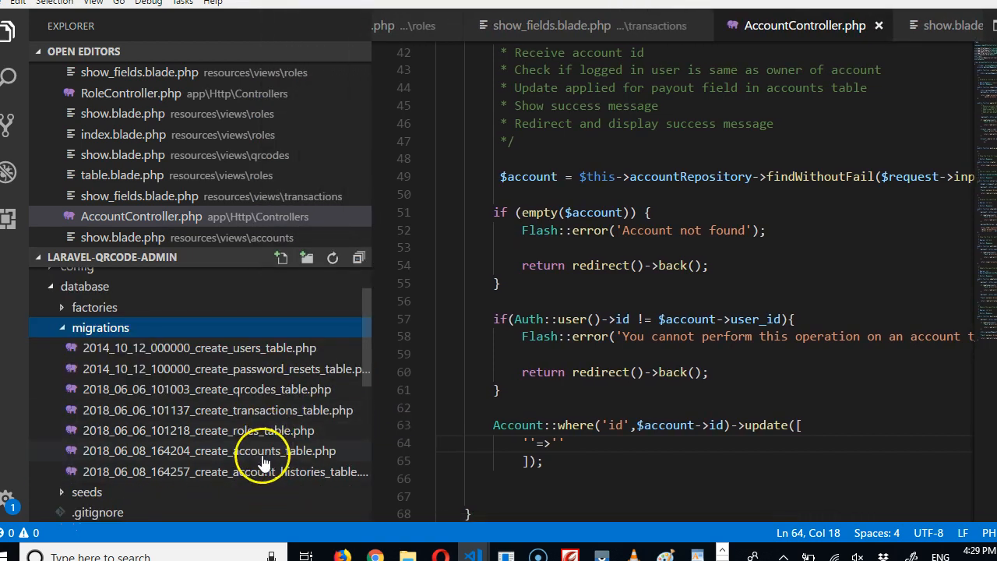
double_click(261, 452)
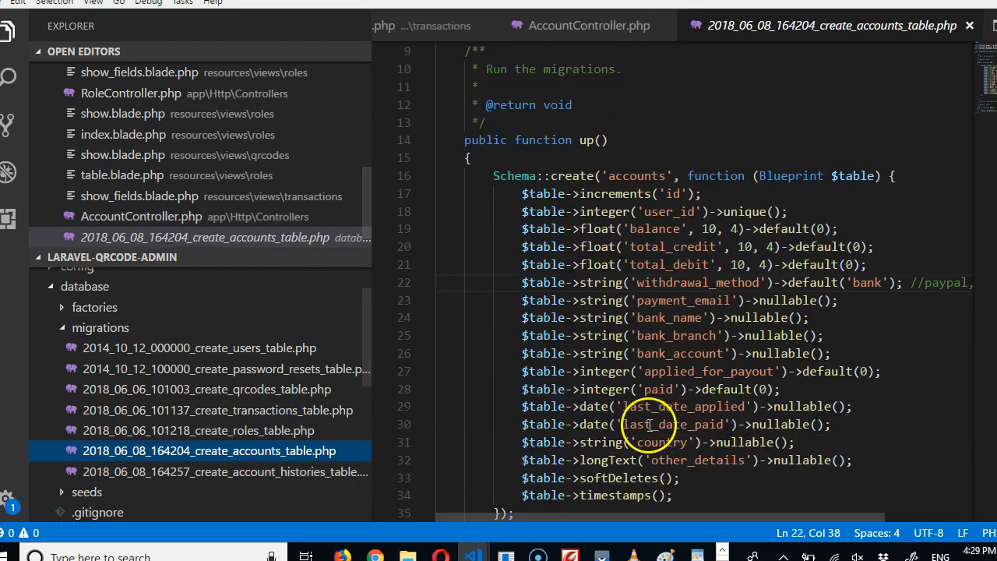
mouse_move(667, 292)
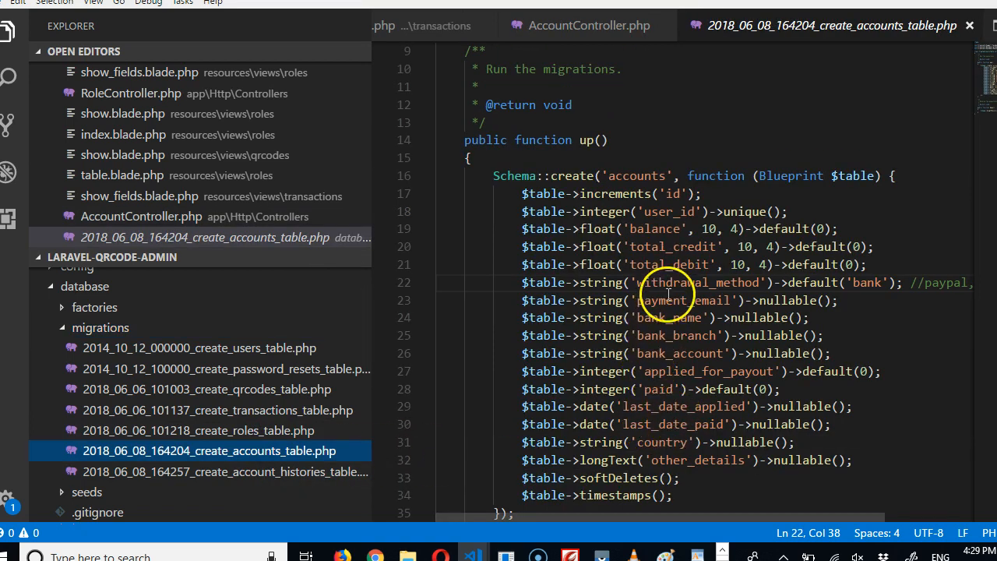
mouse_move(686, 371)
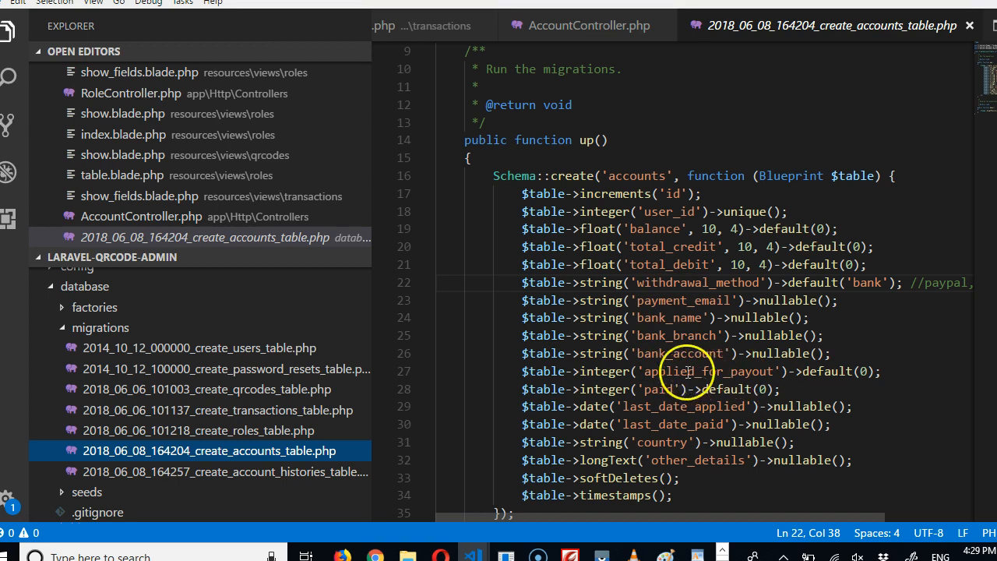
mouse_move(666, 370)
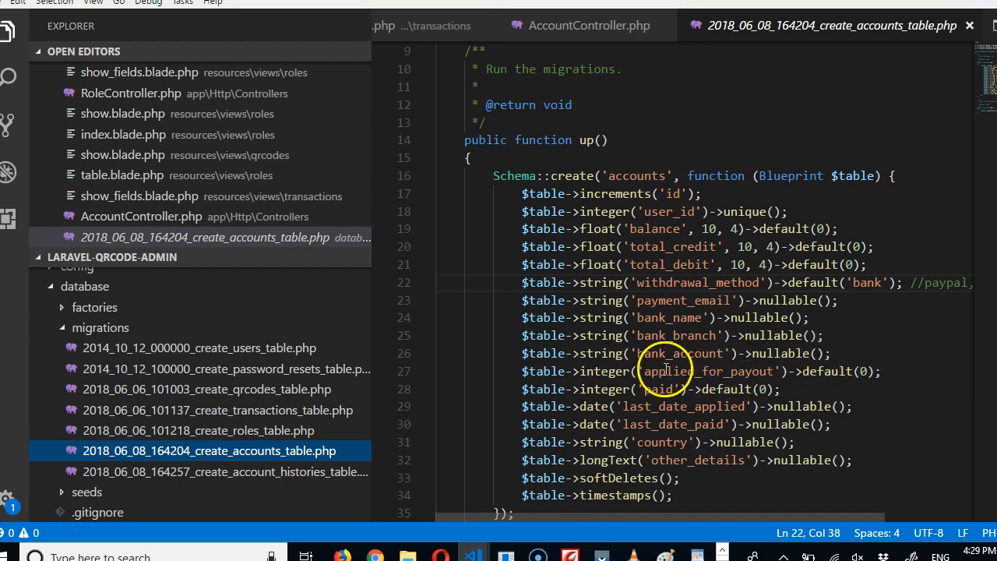
double_click(666, 371)
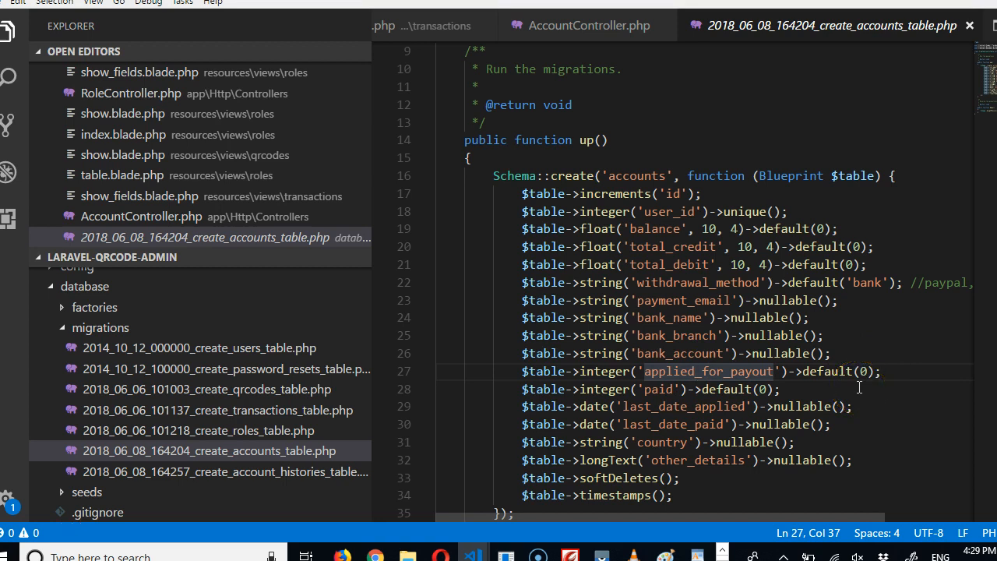
mouse_move(972, 25)
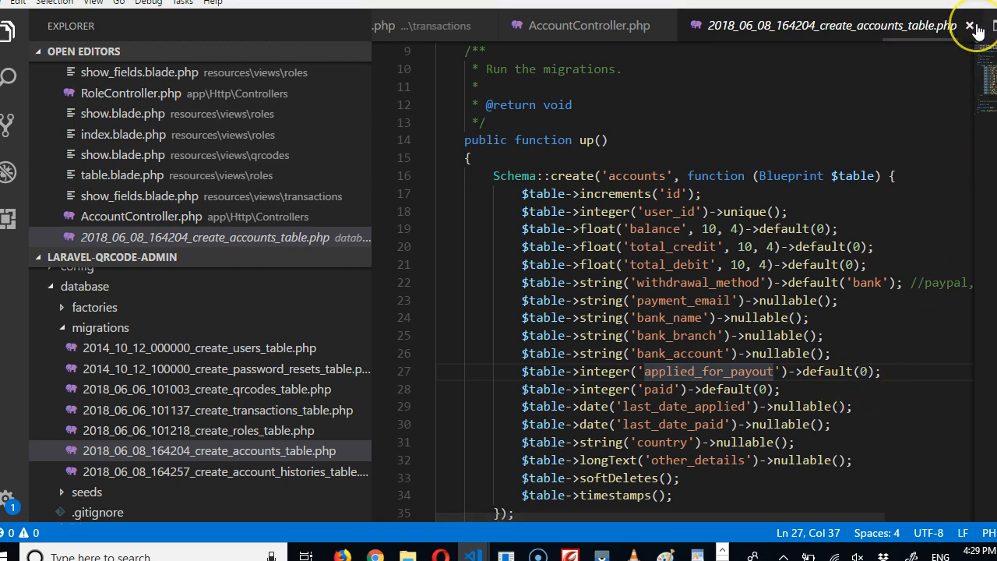
mouse_move(969, 25)
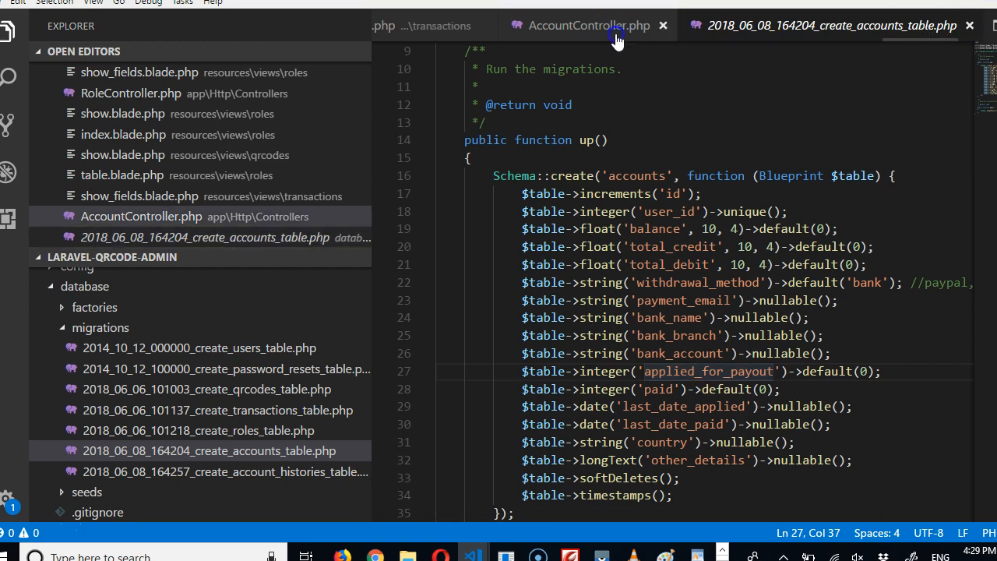
Fill the update array in AccountController.php with 'applied_for_payout' => 1
click(617, 25)
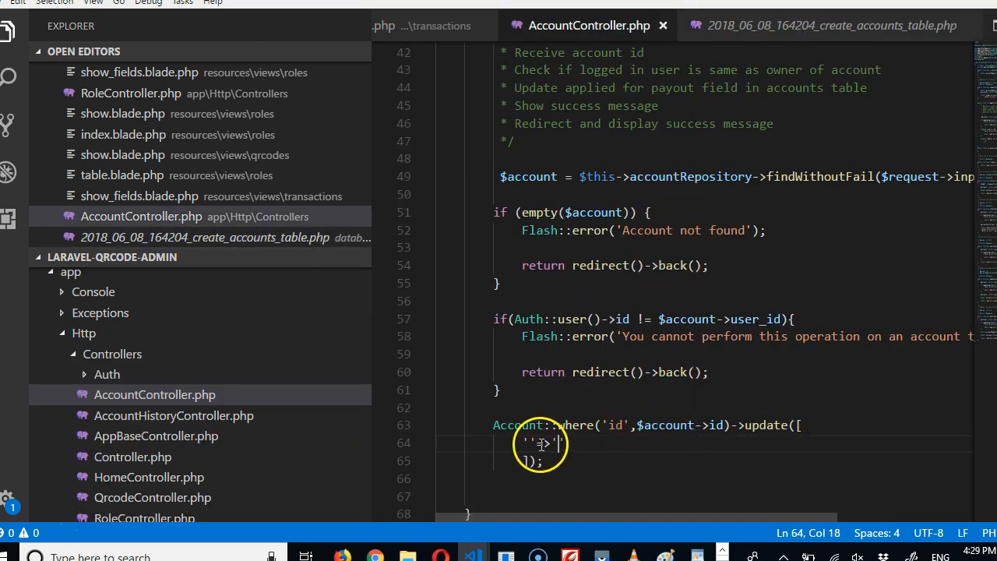
text($table->integer('applied_for_payout')->default(0);)
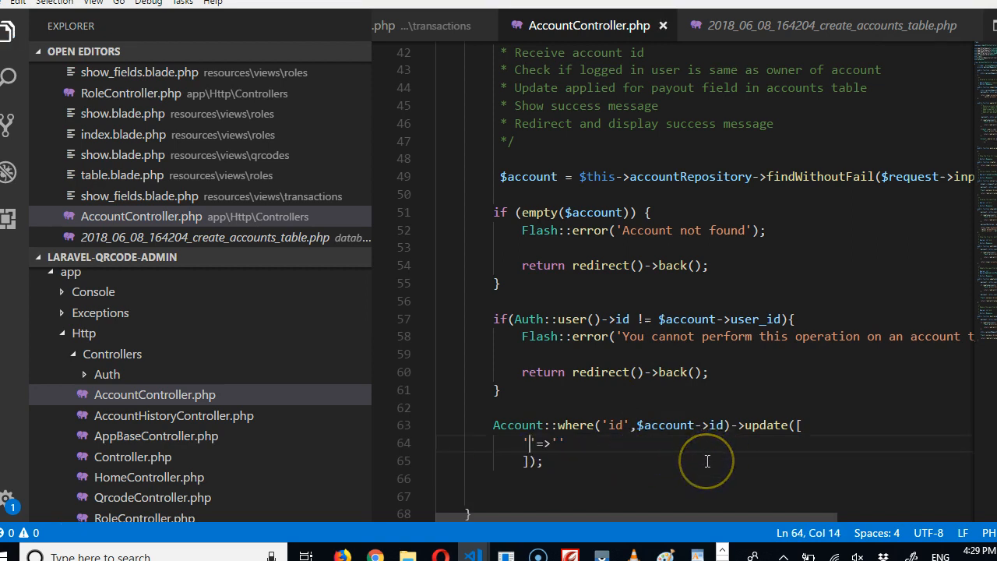
text(applied_fo)
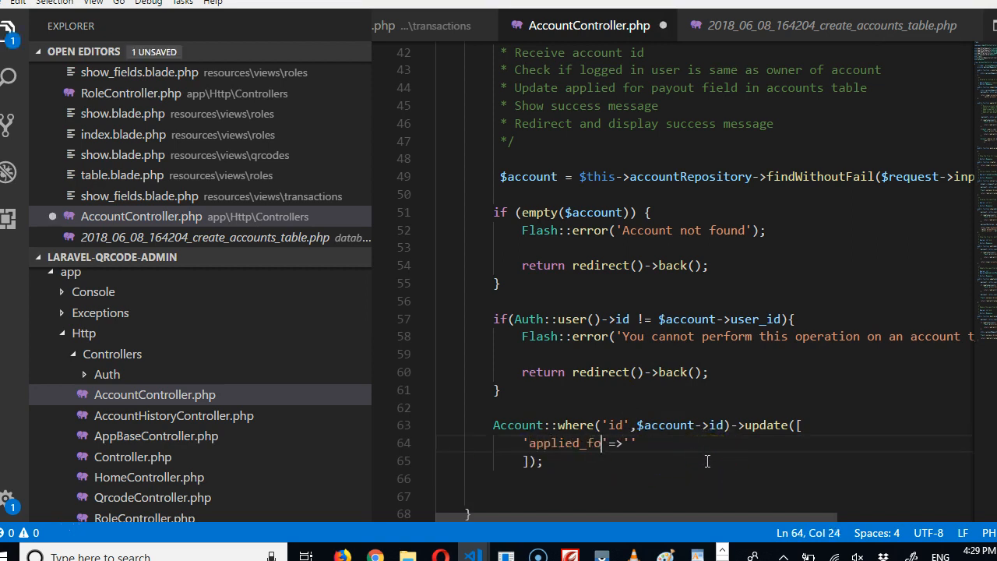
text(r_payo)
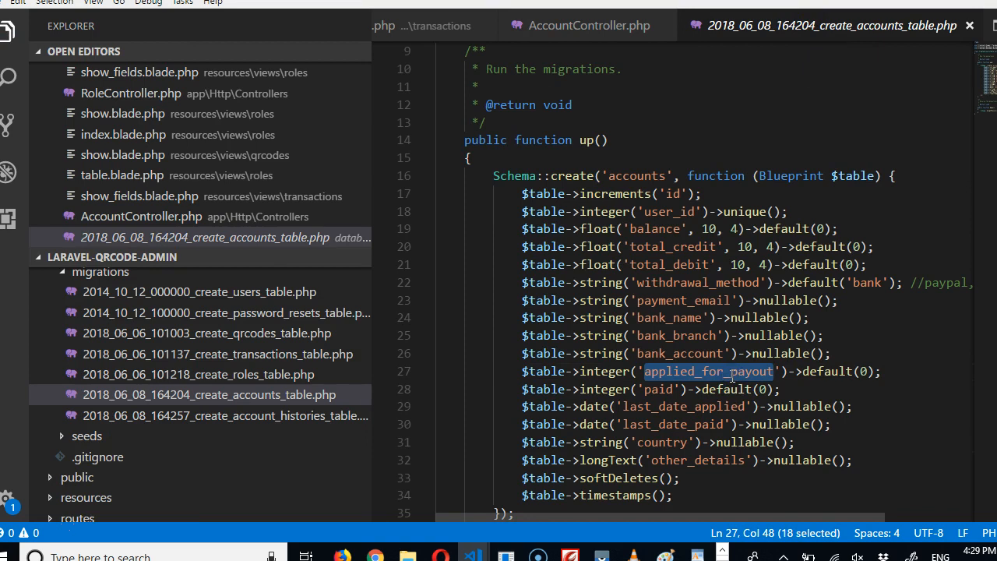
click(580, 25)
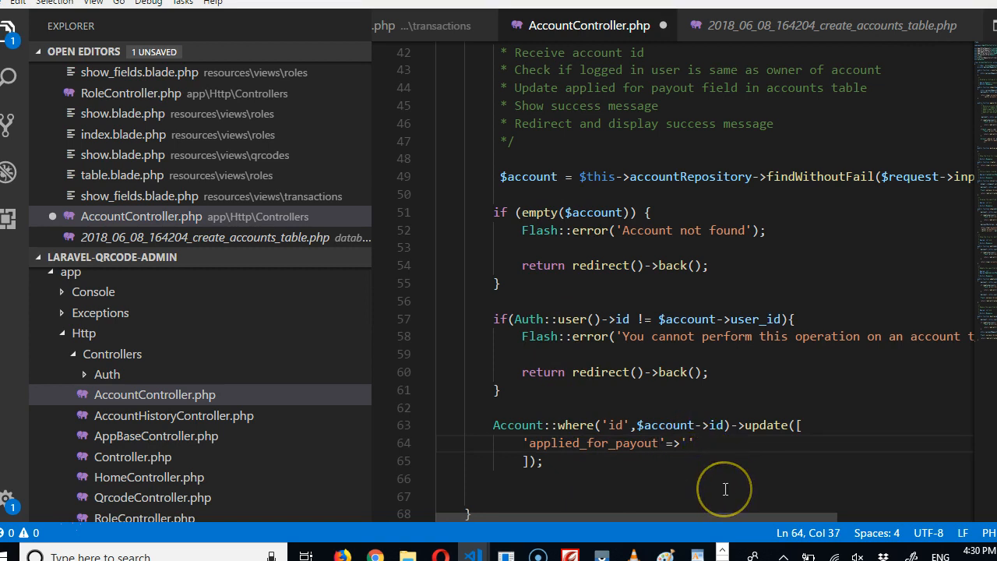
text(1)
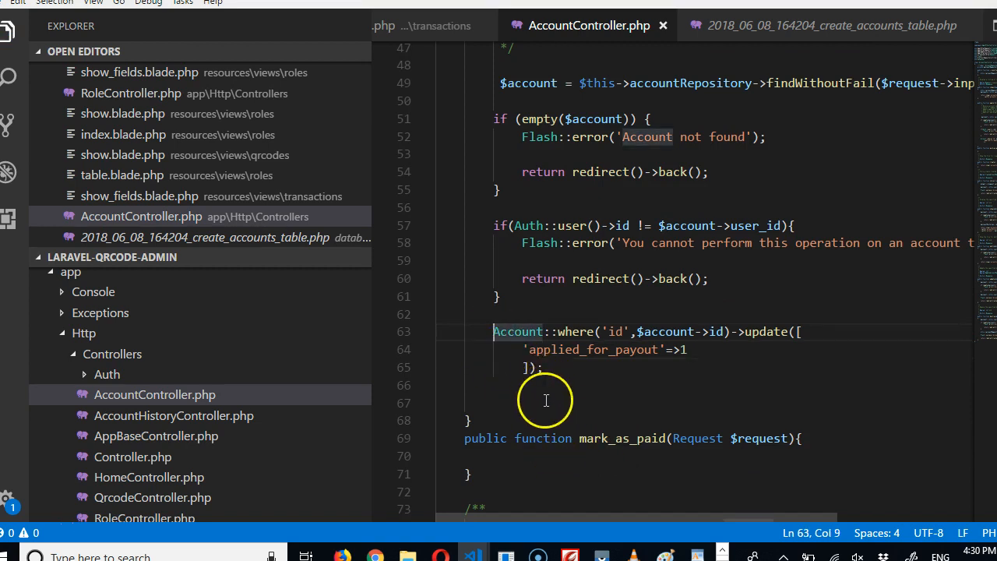
mouse_move(573, 389)
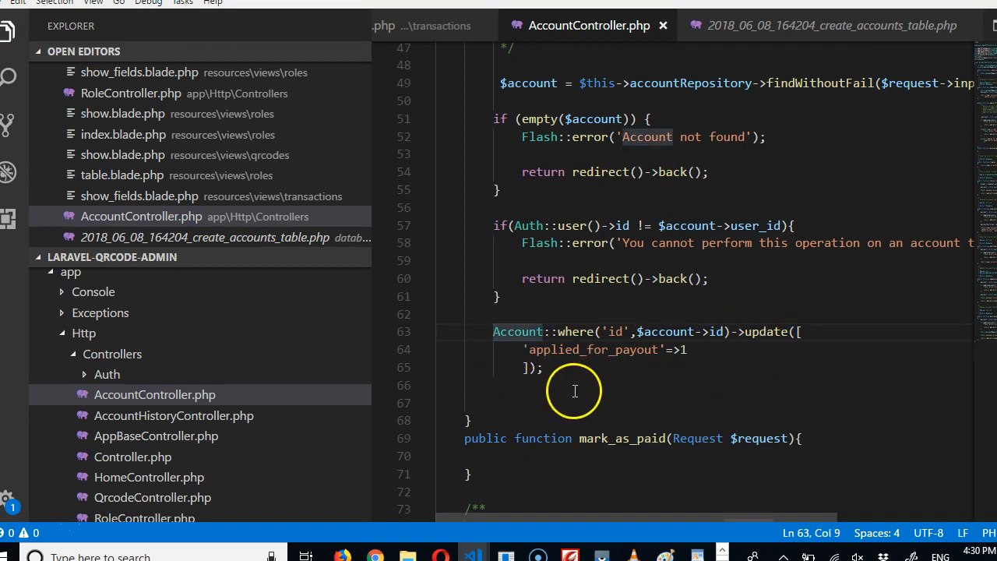
Add Flash::success('Application submit successfully'); after the update
key(Enter)
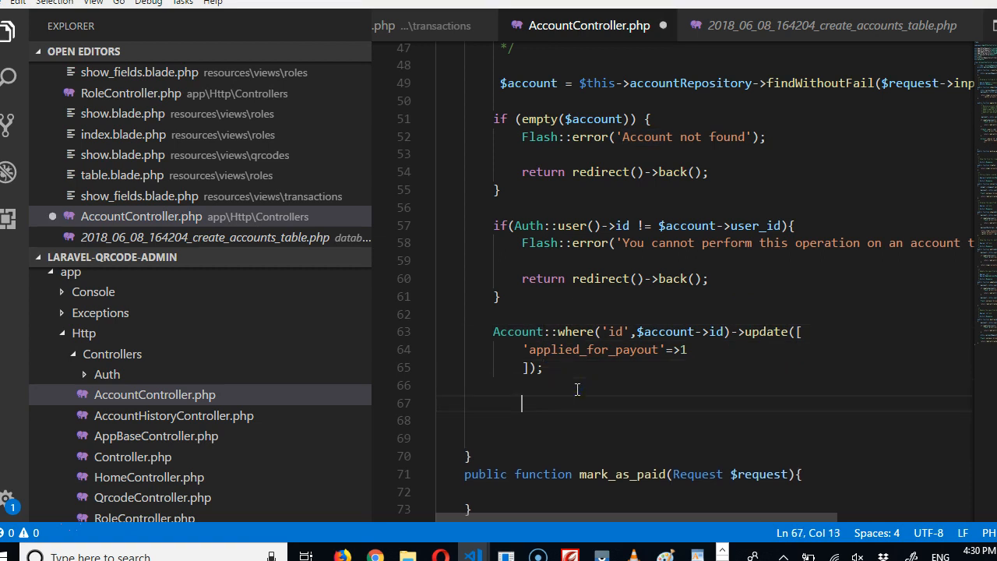
text(Flash)
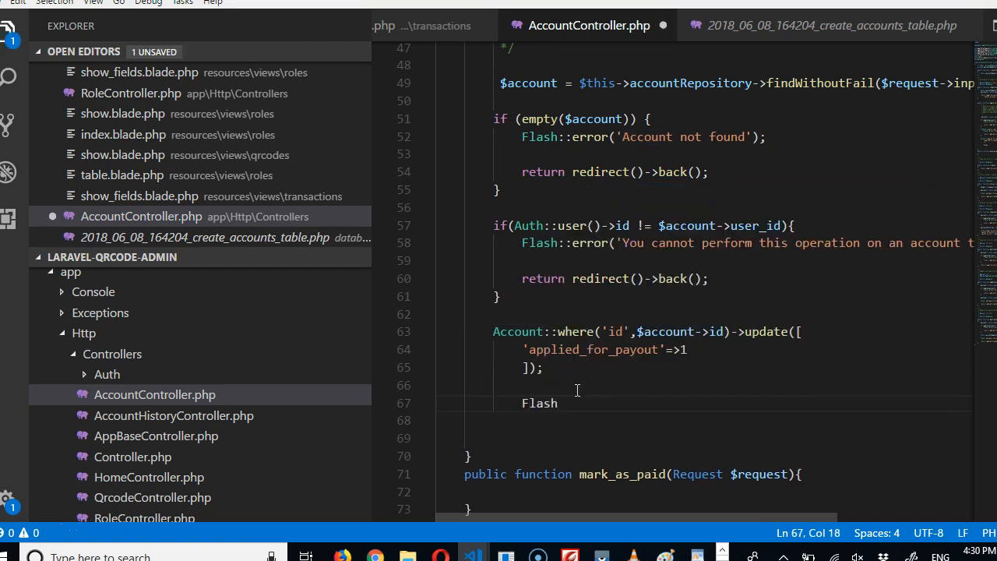
text(())
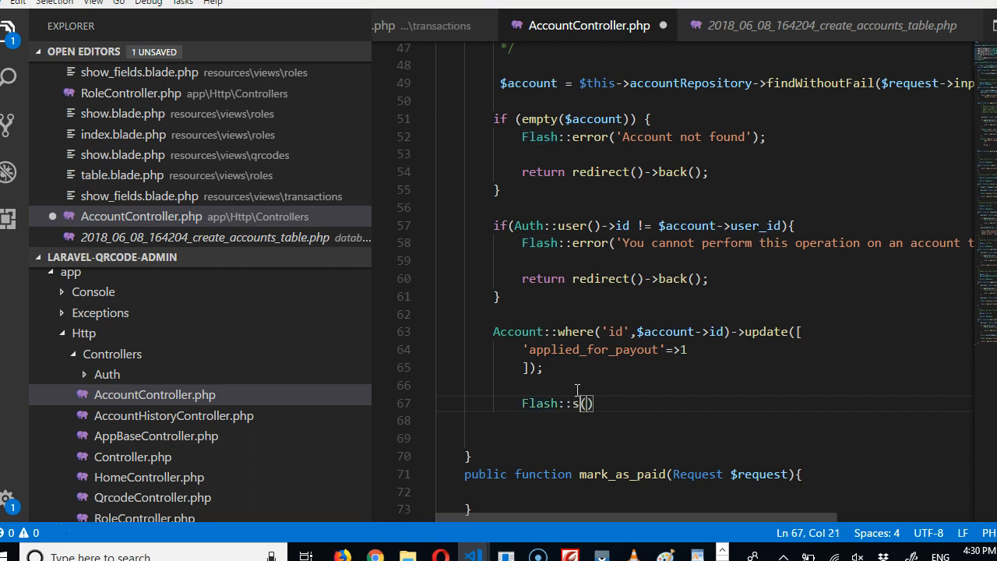
text(uccess)
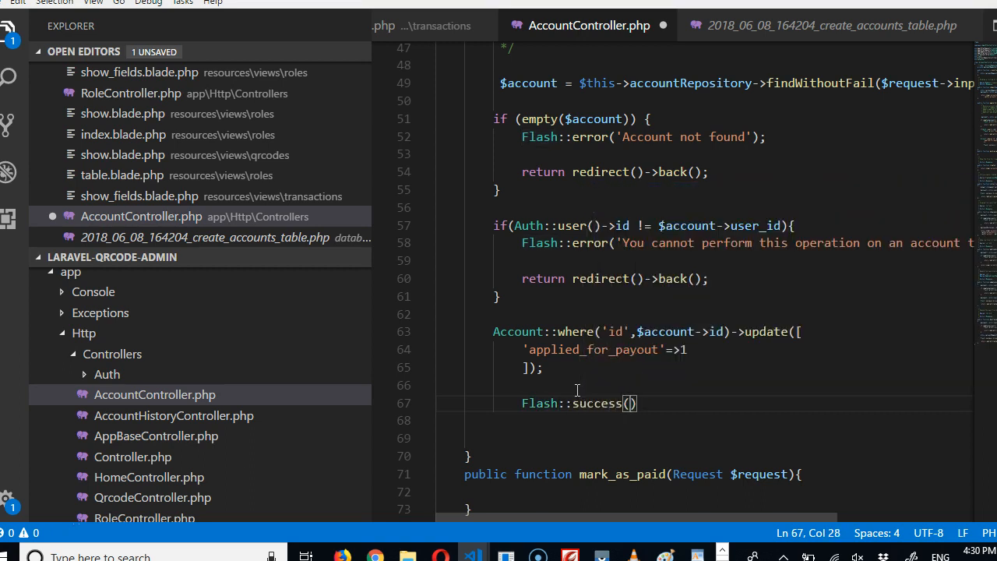
text('Application su)
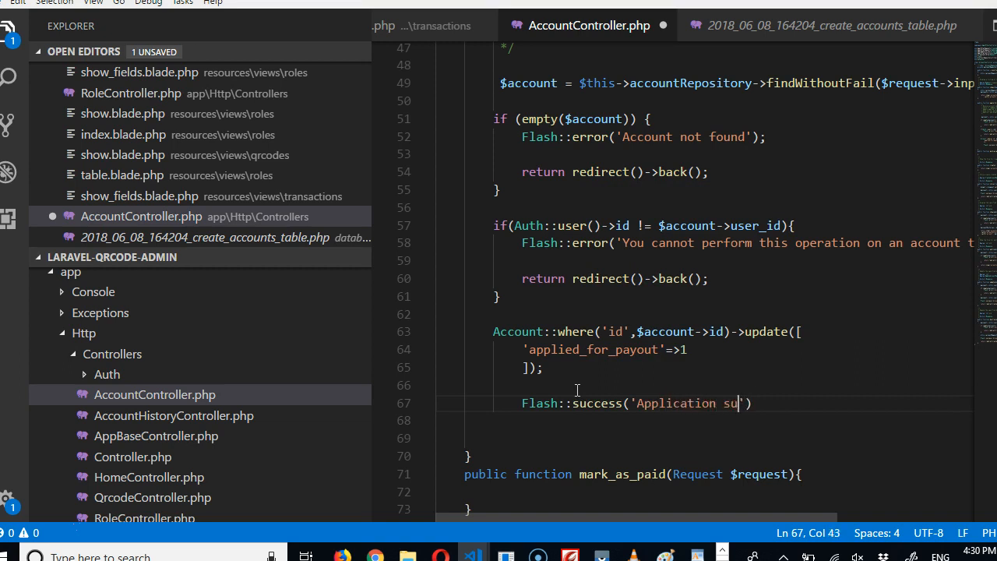
text(bmit succes)
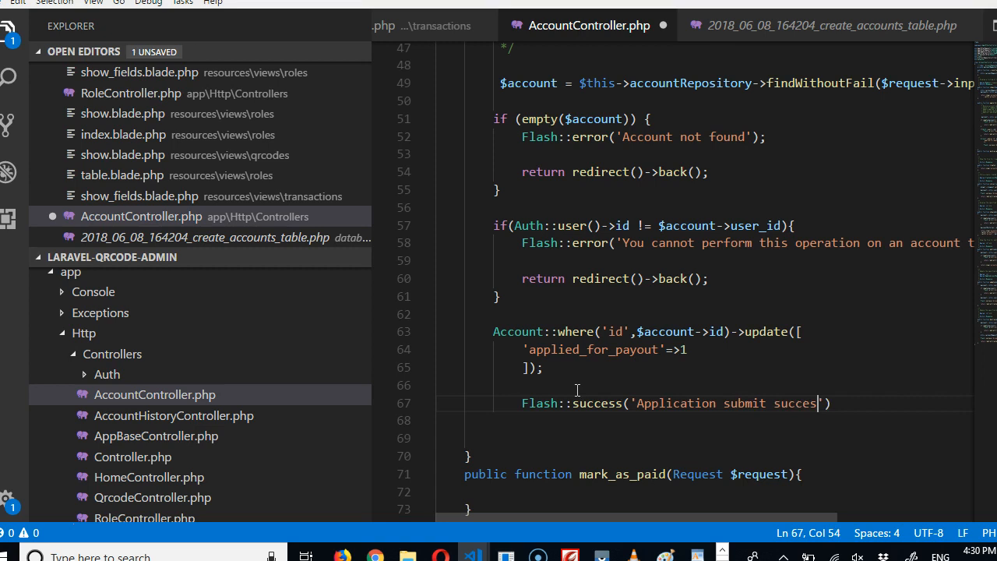
text(sfully)
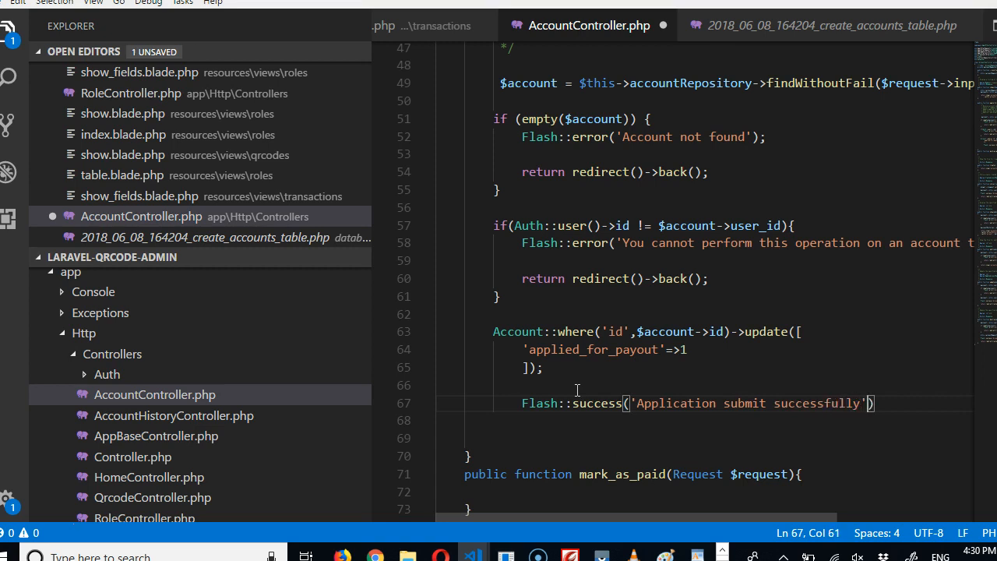
text(;)
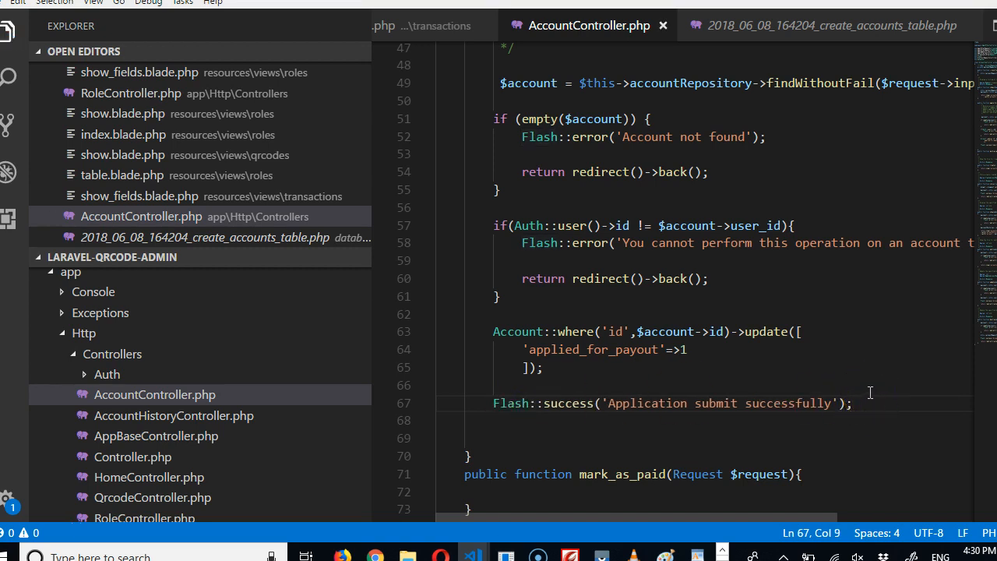
Add a return redirect statement below the flash message and save the controller
scroll(down, 3)
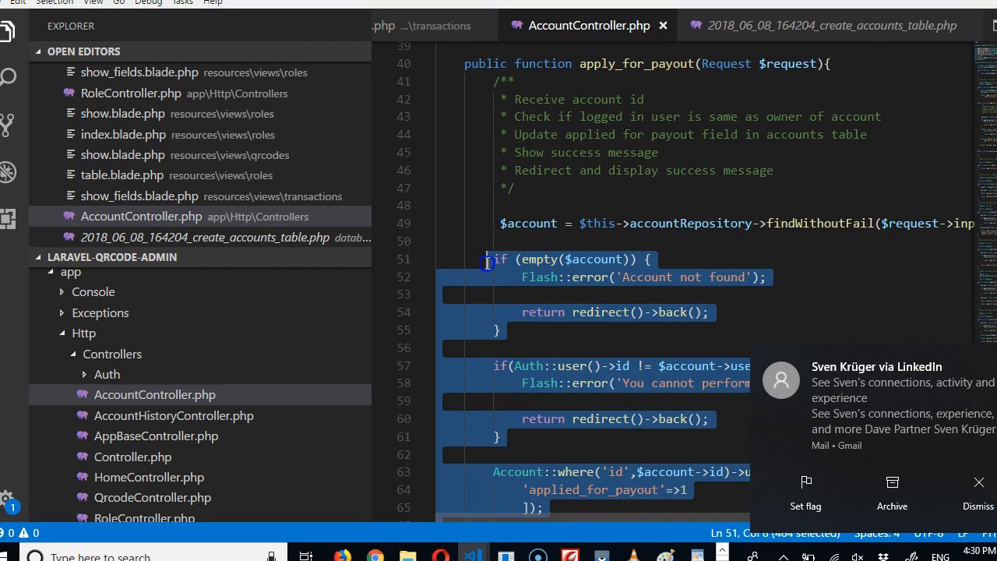
scroll(down, 3)
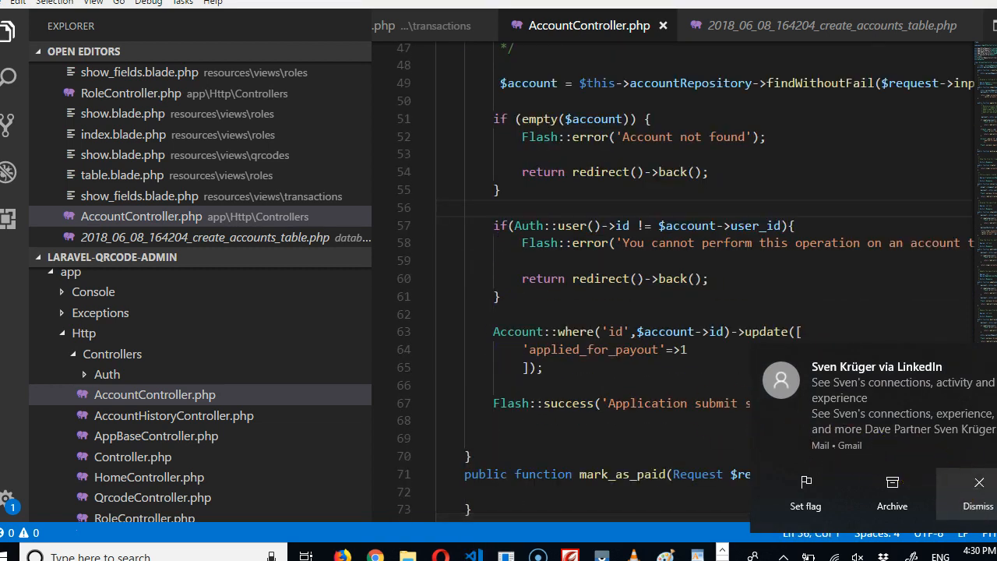
click(582, 415)
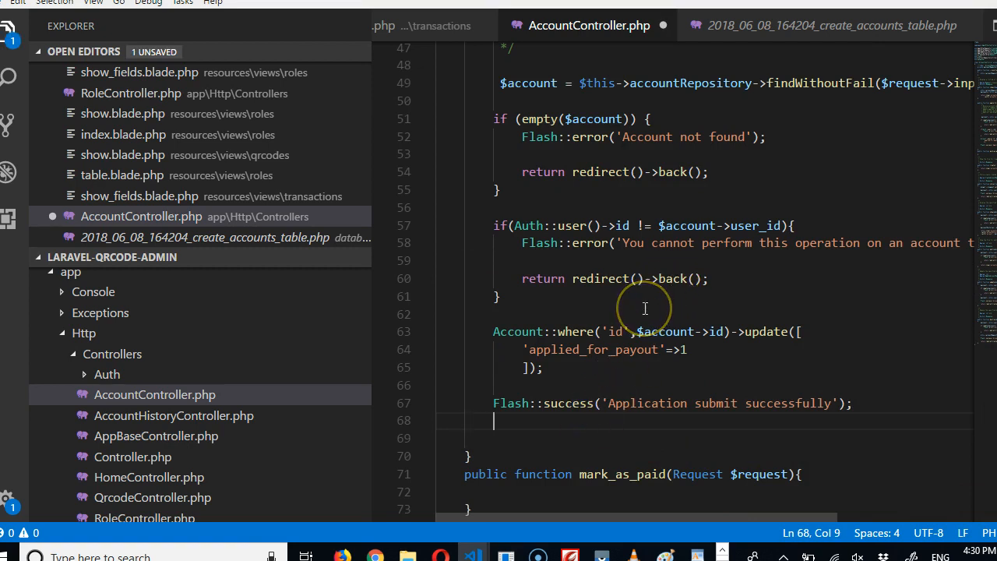
text(return)
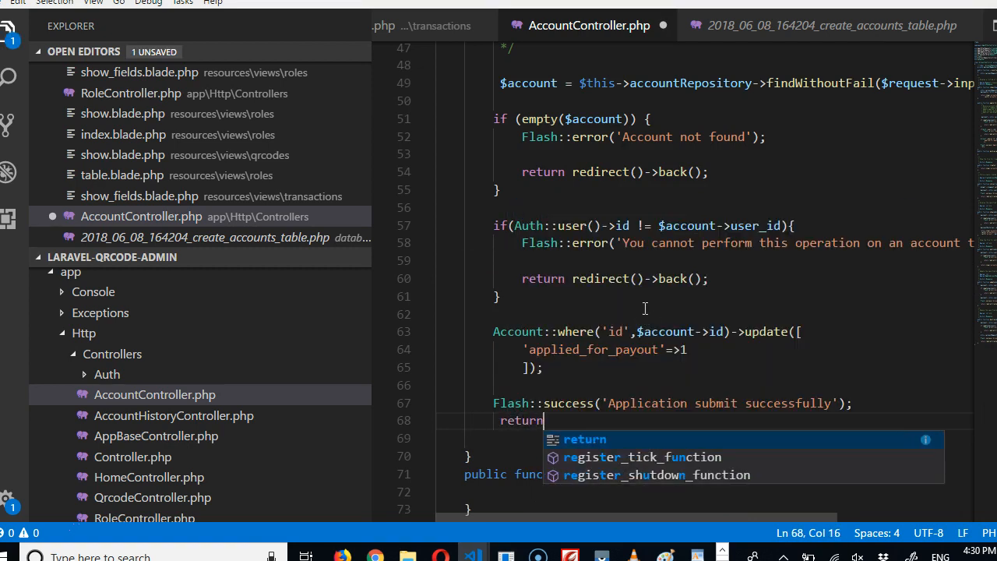
text(redirec)
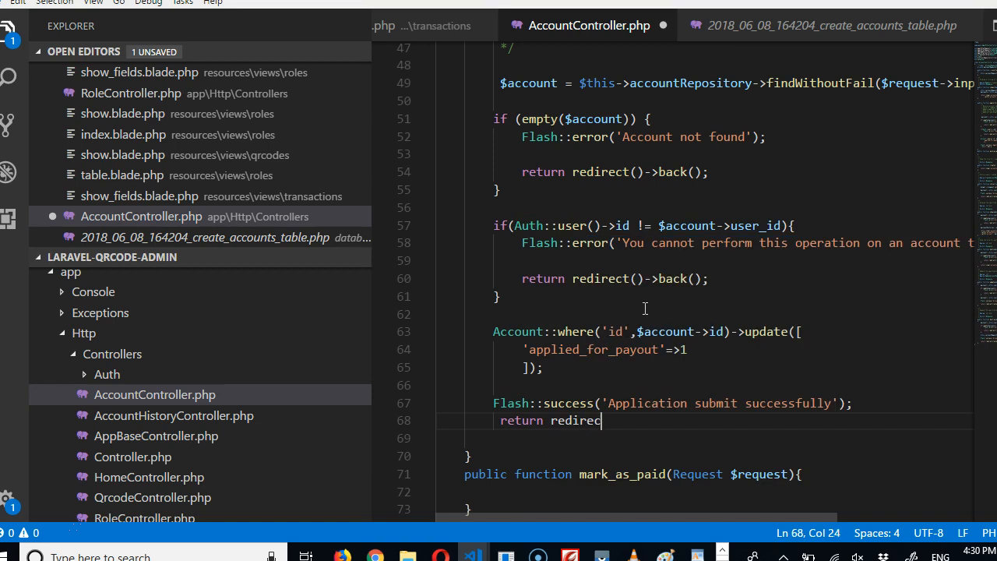
text((''))
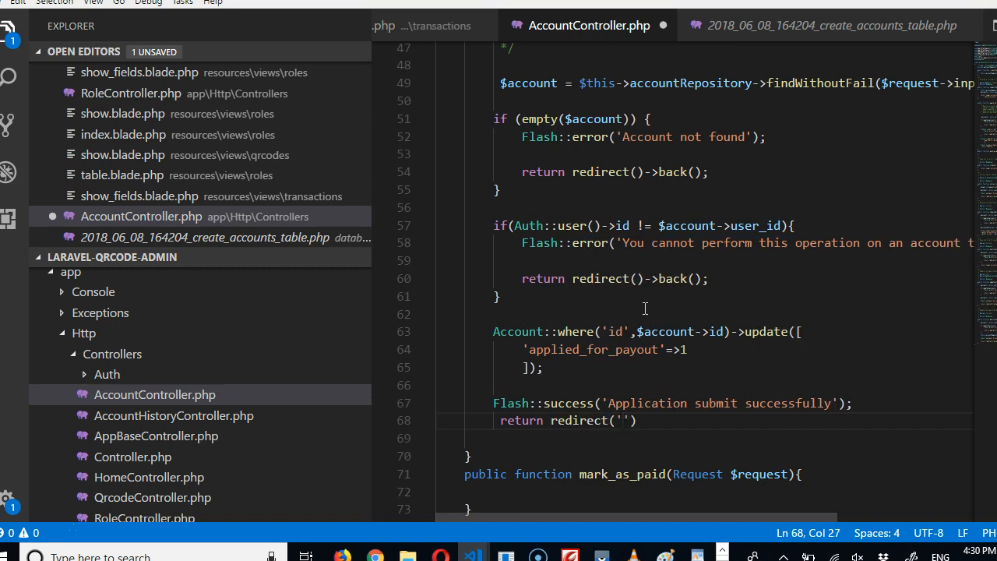
text(/)
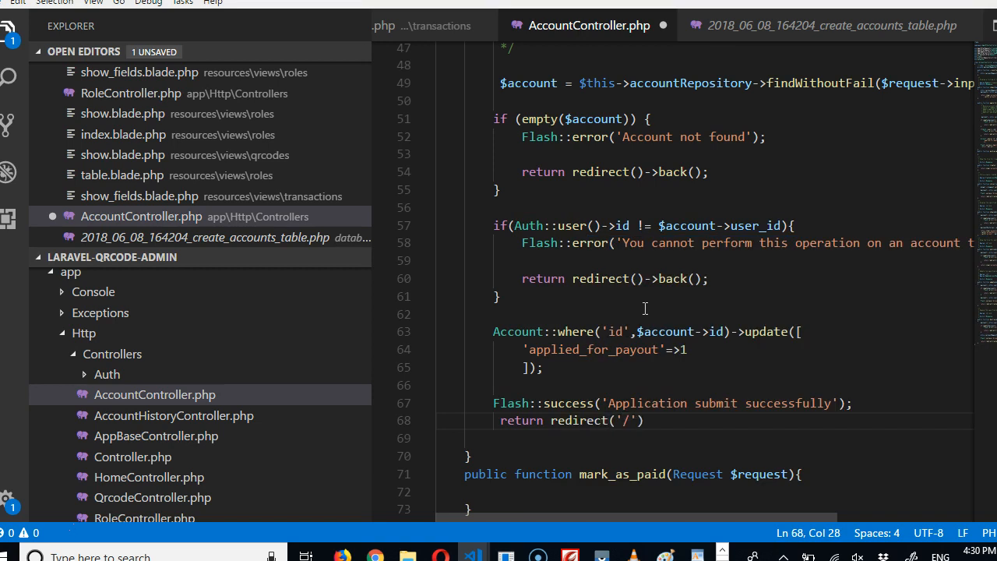
text(acc)
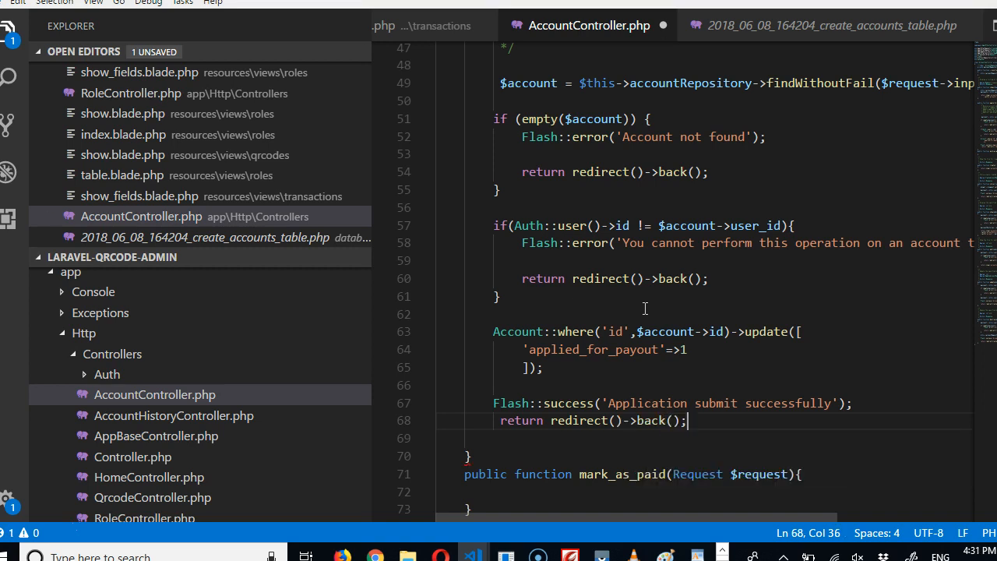
key(ctrl+s)
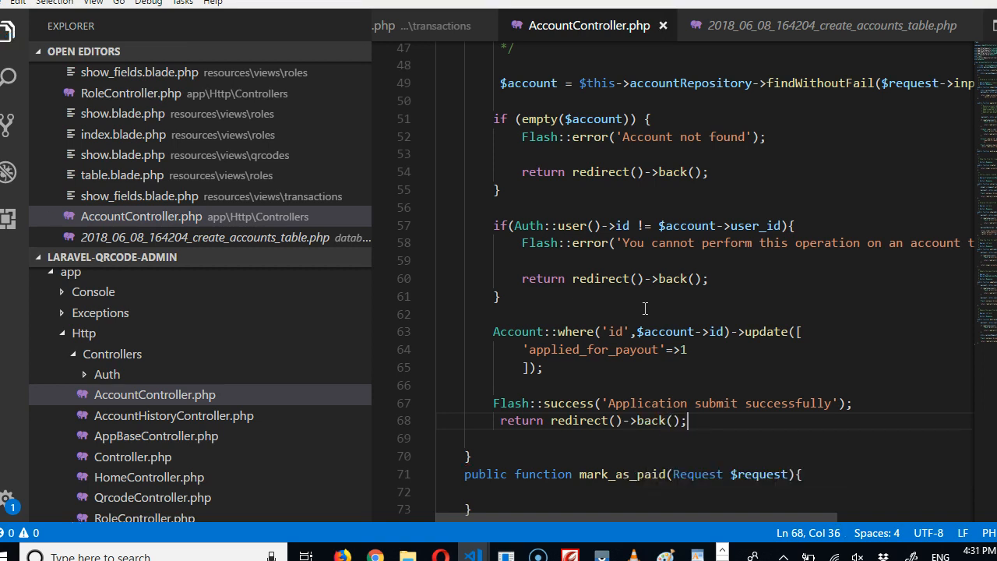
mouse_move(533, 484)
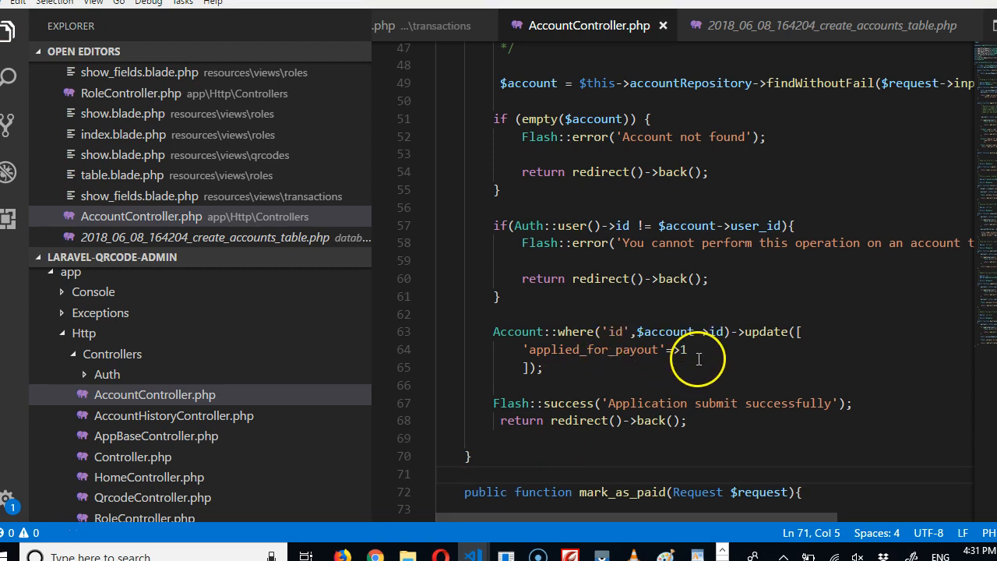
click(373, 554)
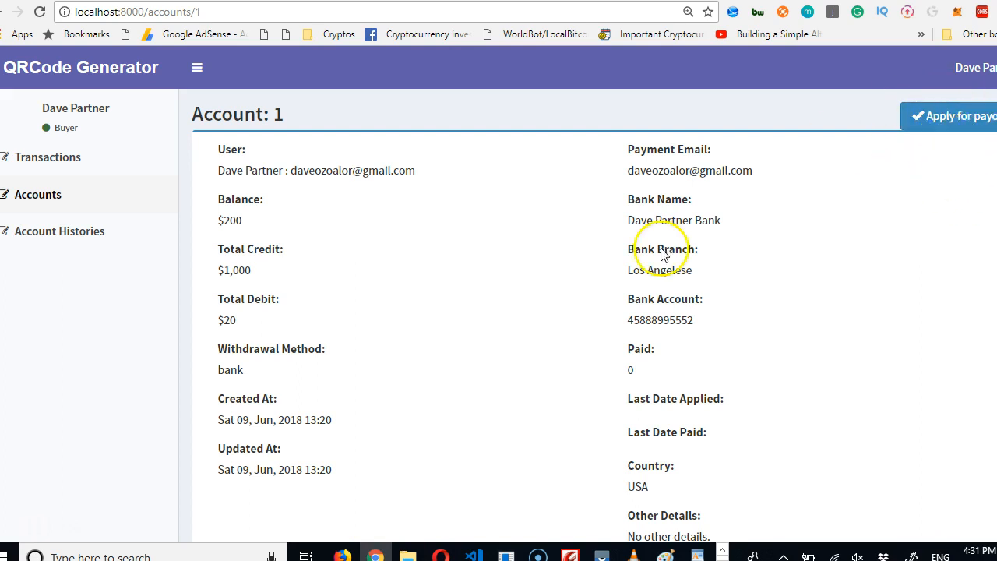
mouse_move(587, 304)
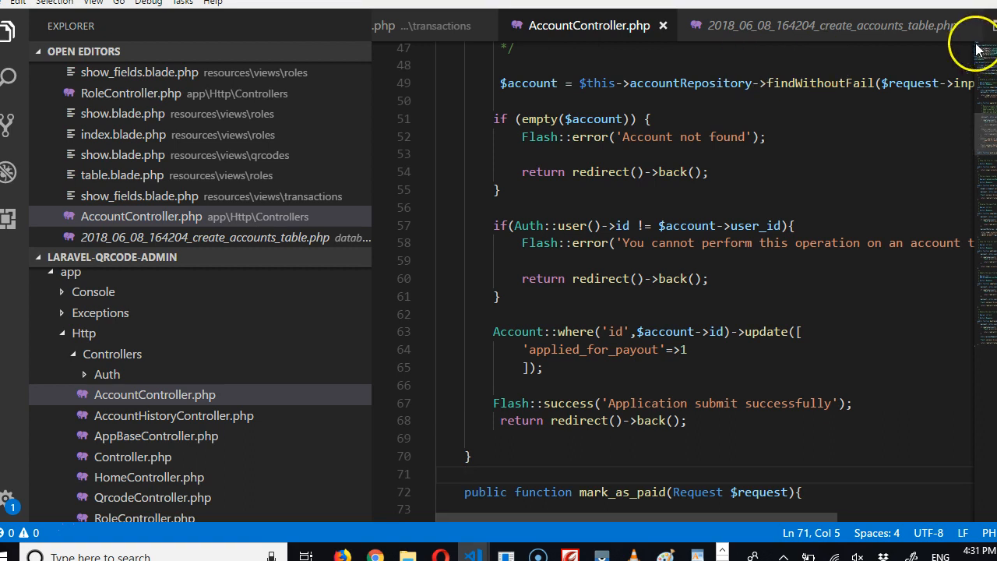
mouse_move(370, 119)
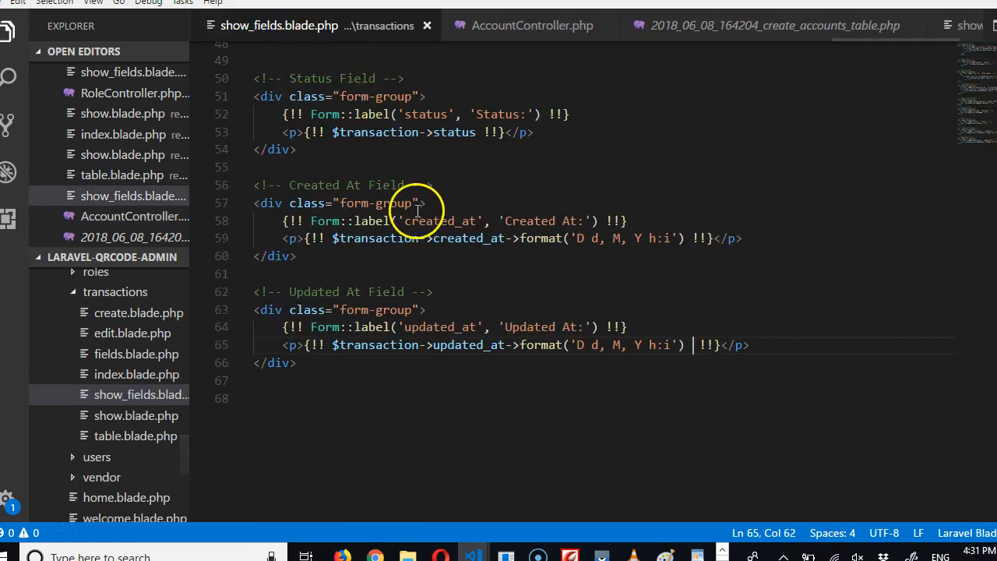
click(529, 25)
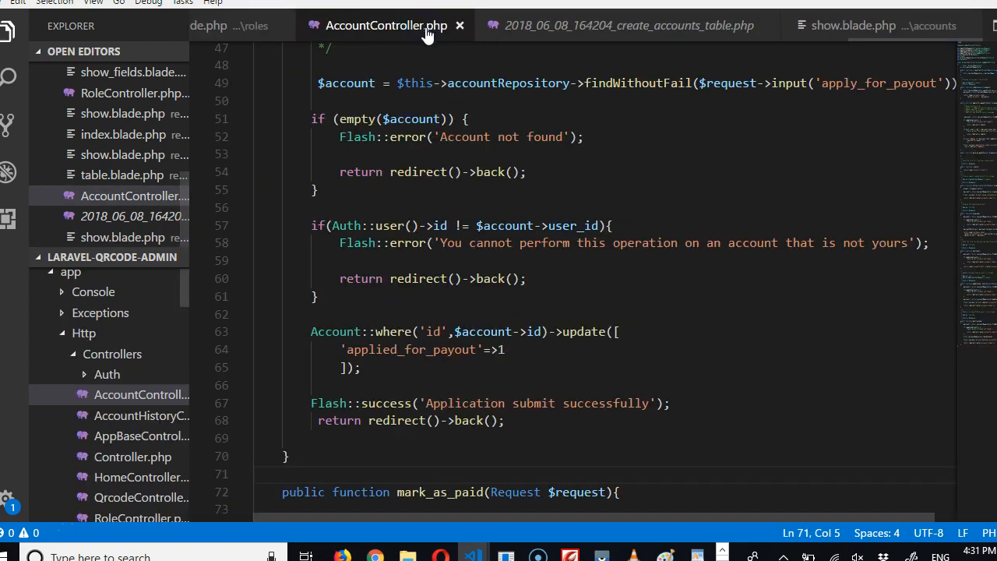
mouse_move(288, 38)
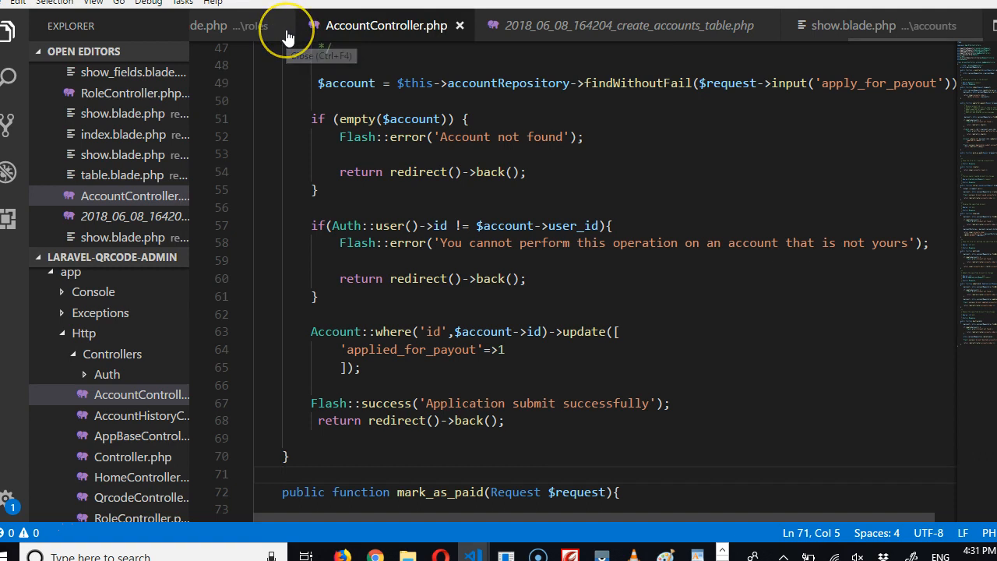
mouse_move(288, 37)
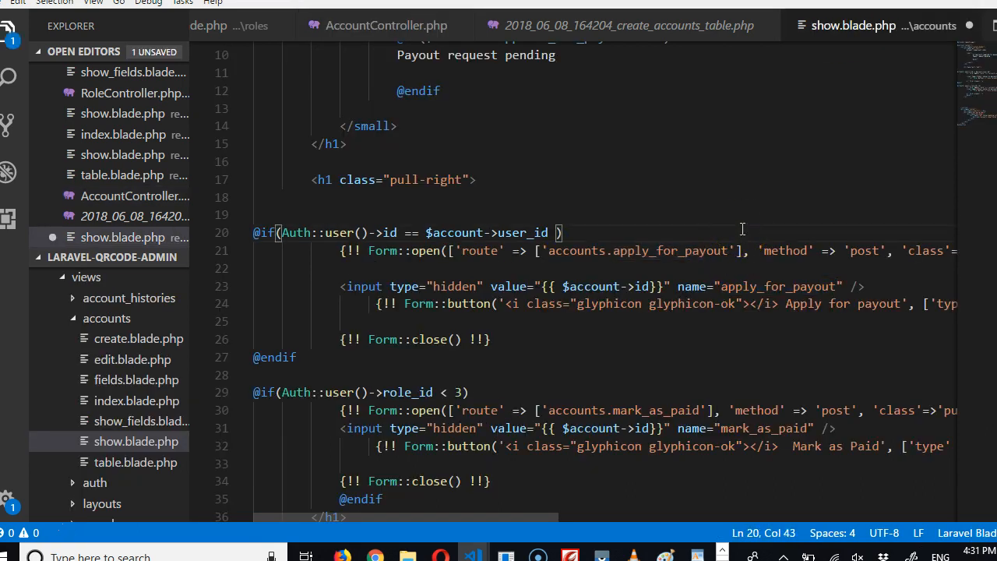
text(&&)
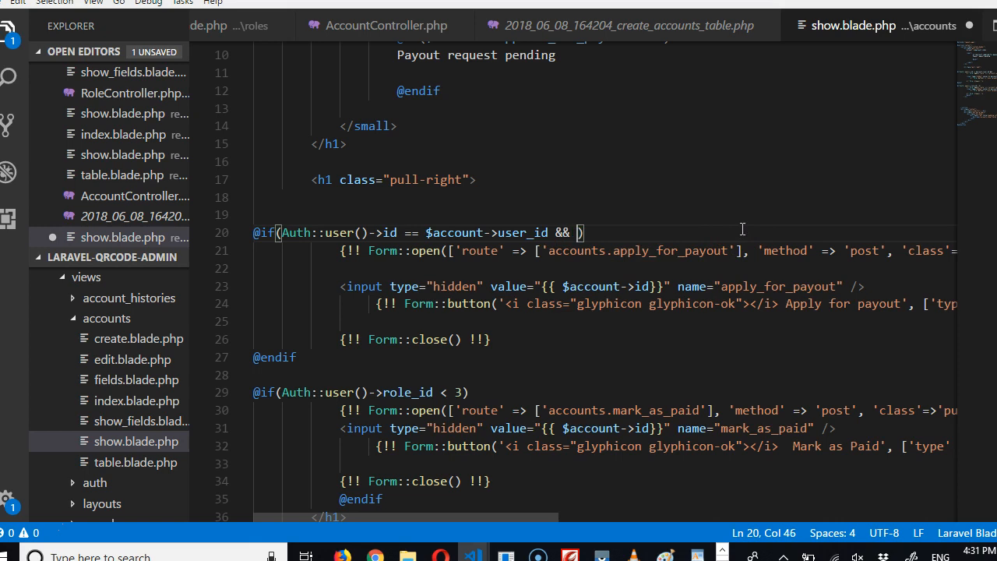
text($A)
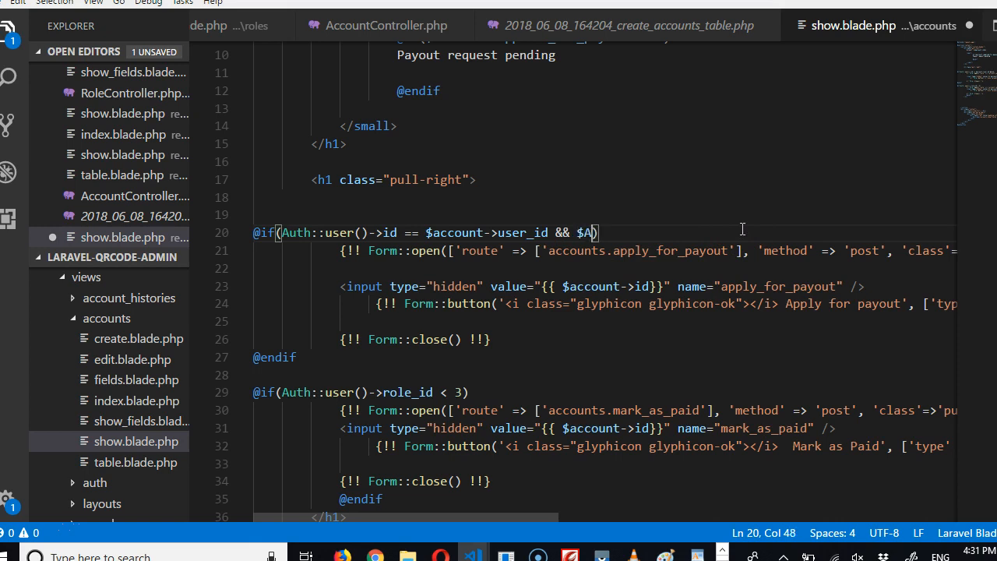
text(ccount->applied_for_pa)
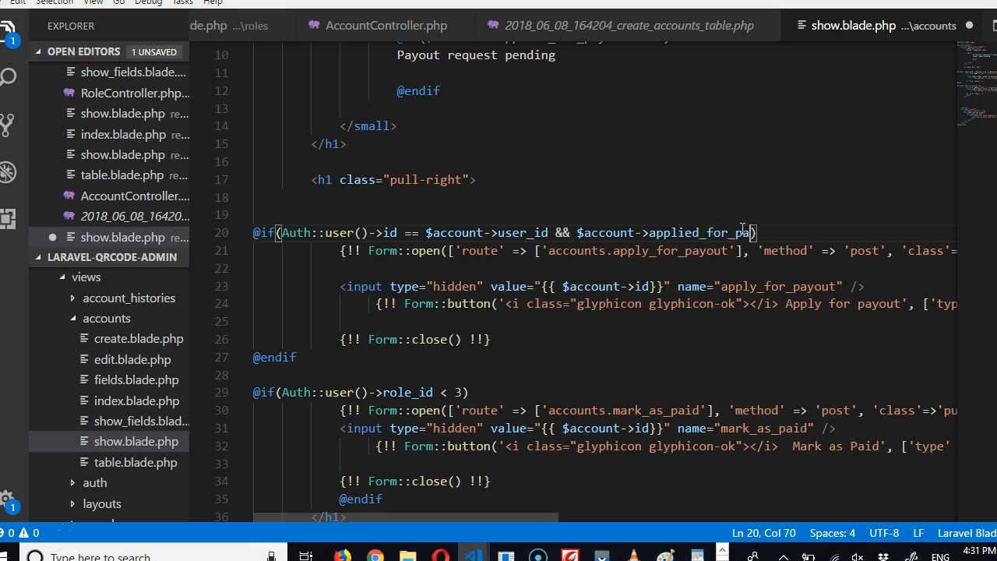
text(yout)
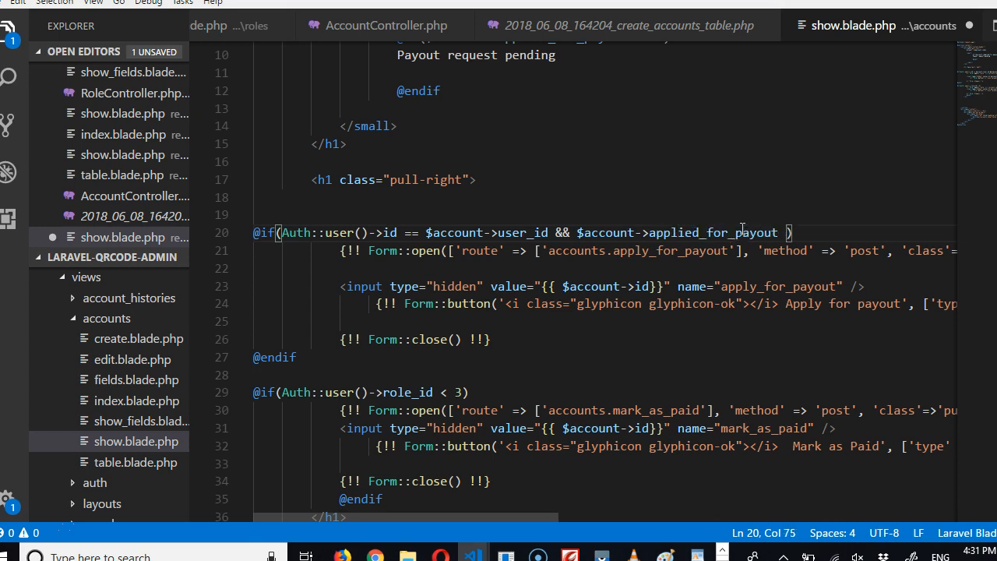
text(!=)
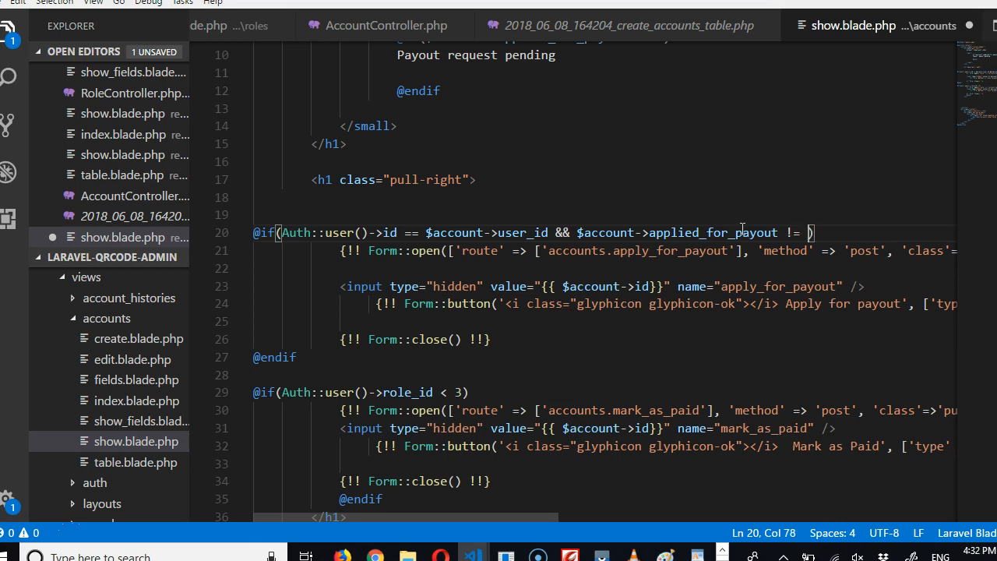
text(1)
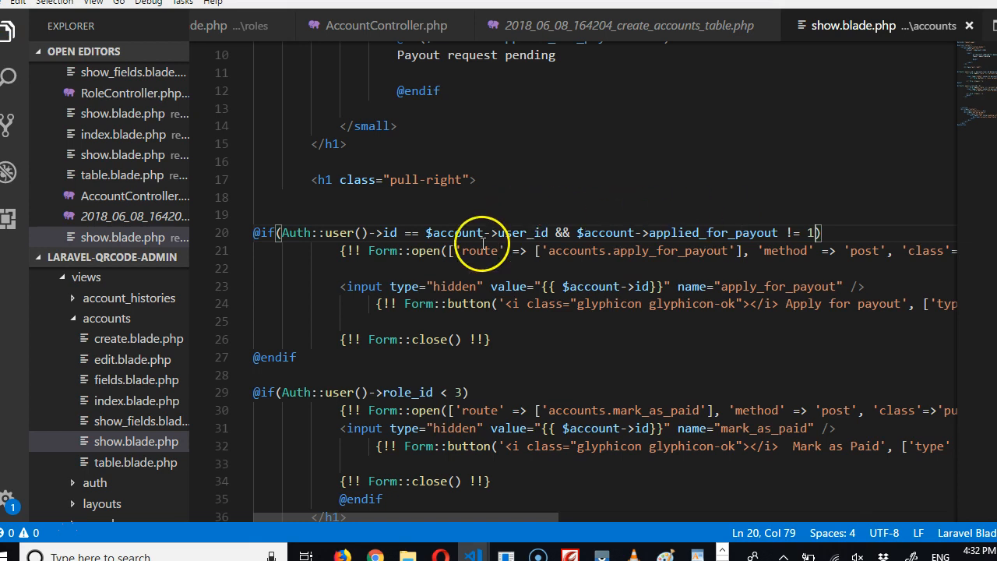
mouse_move(551, 287)
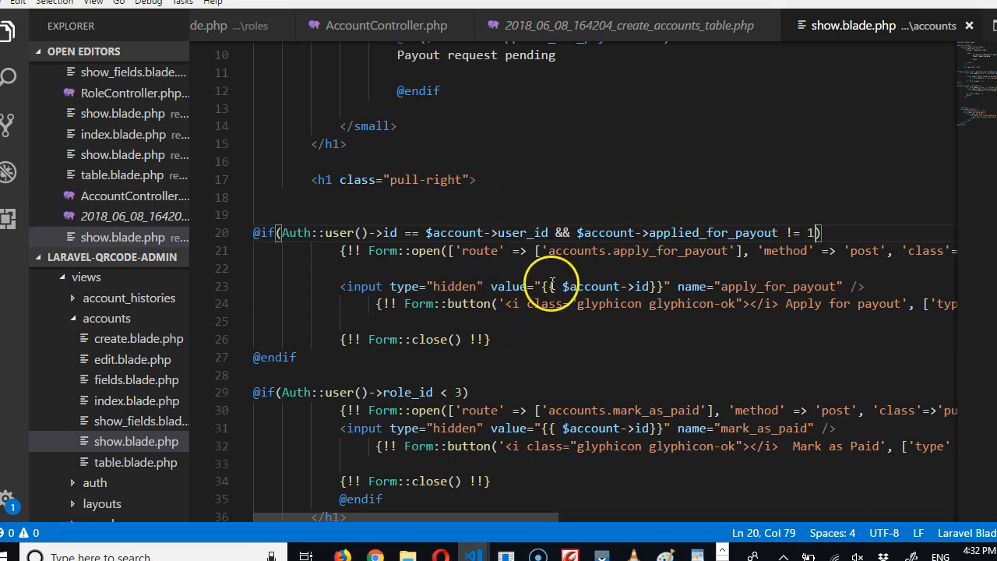
mouse_move(480, 323)
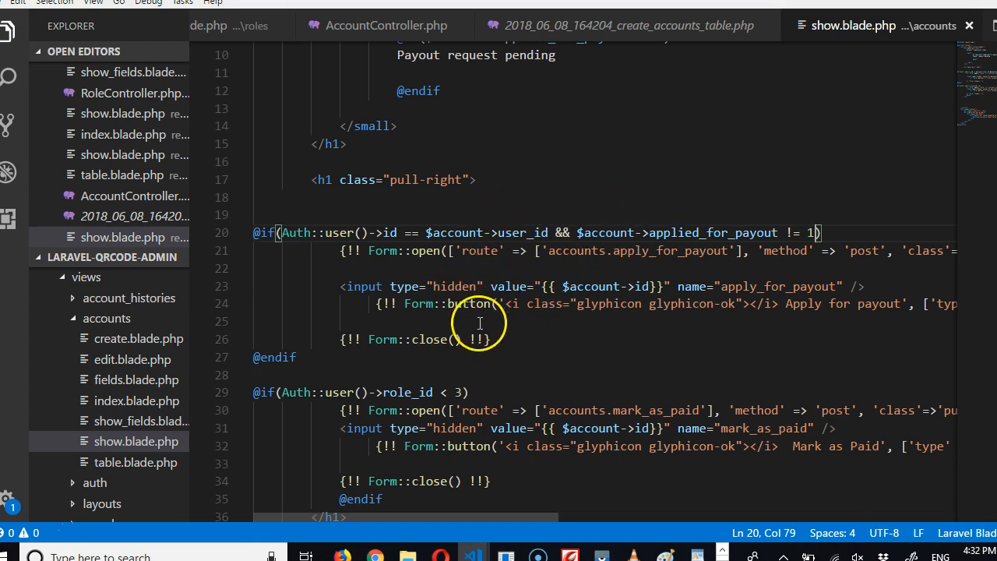
mouse_move(806, 302)
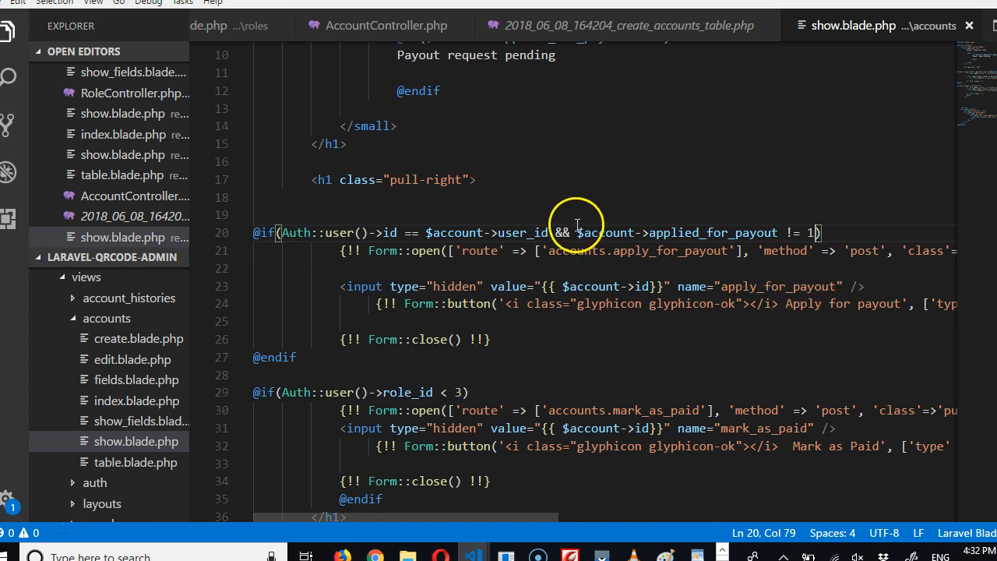
scroll(down, 3)
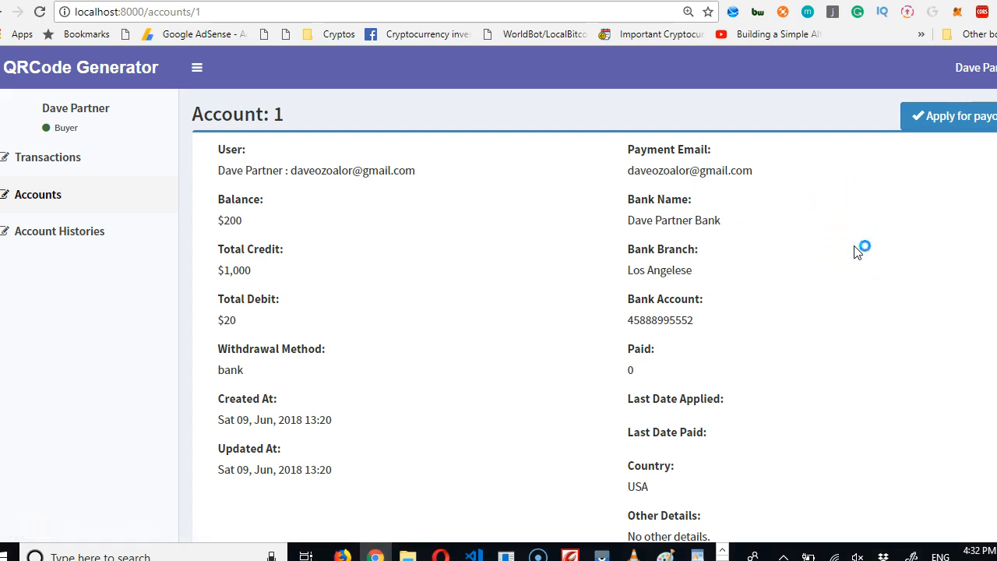
mouse_move(916, 160)
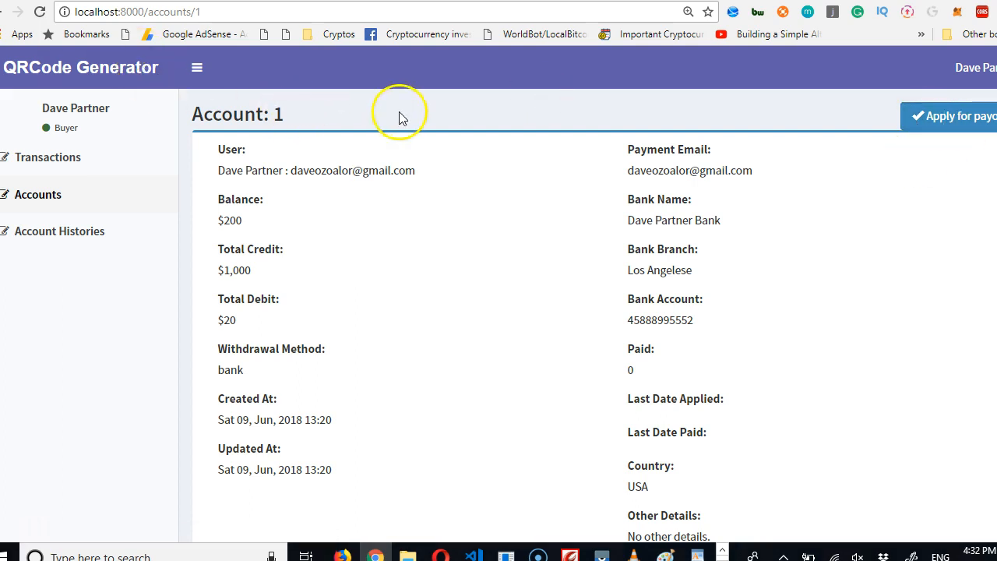
mouse_move(299, 130)
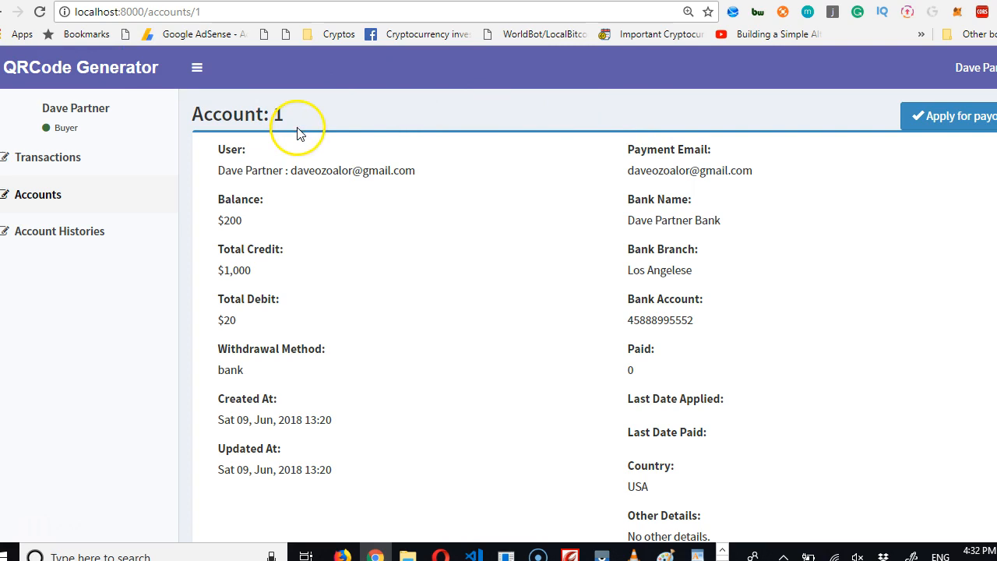
Apply for payout on the Account: 1 page and accept the confirmation dialog
click(950, 115)
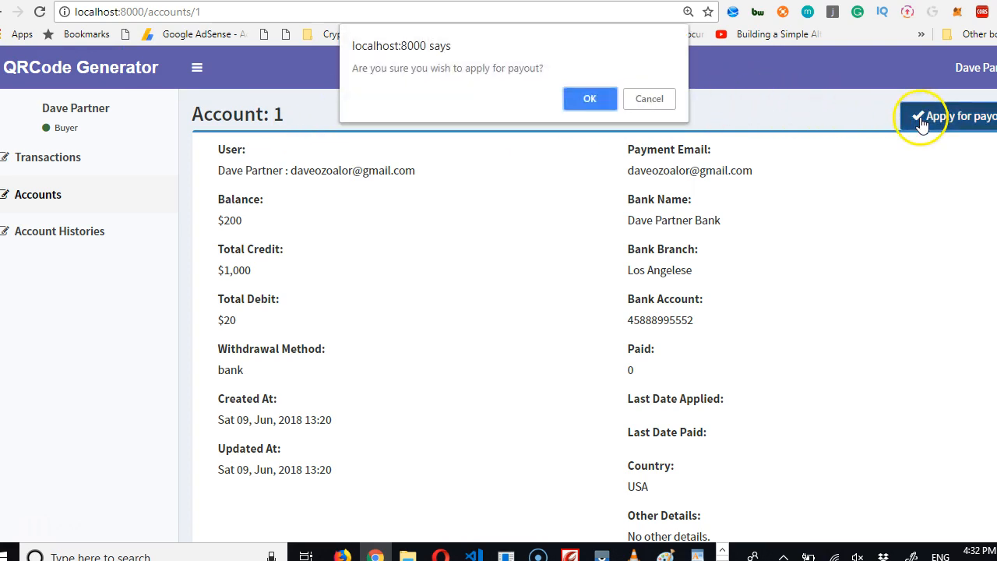
click(589, 98)
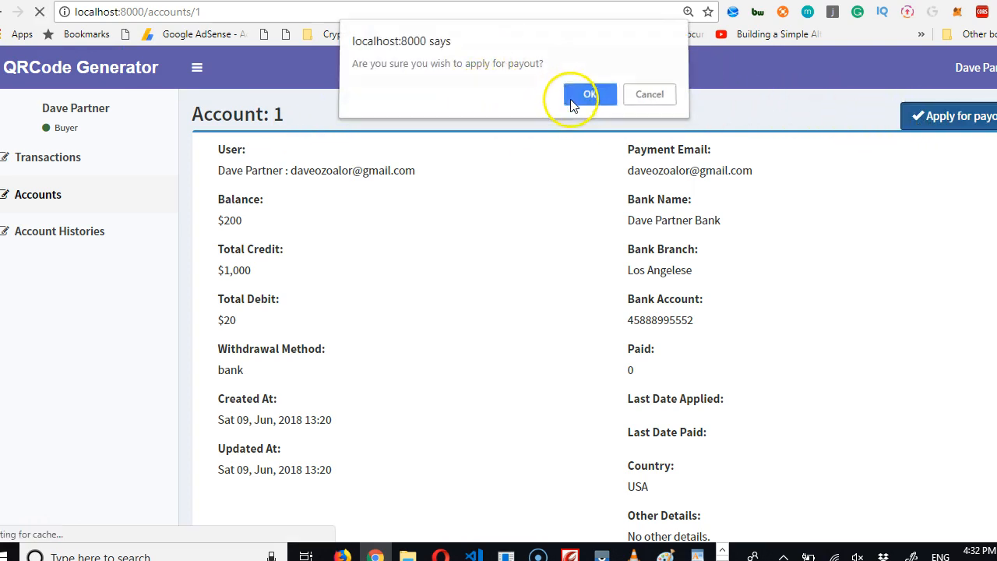
click(585, 95)
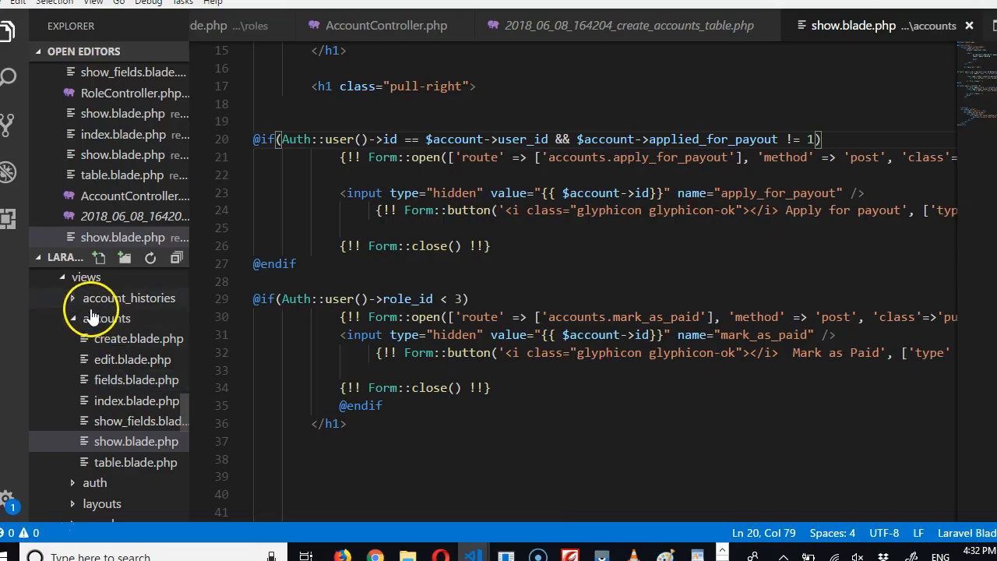
Collapse the account view folders in the Explorer
click(84, 277)
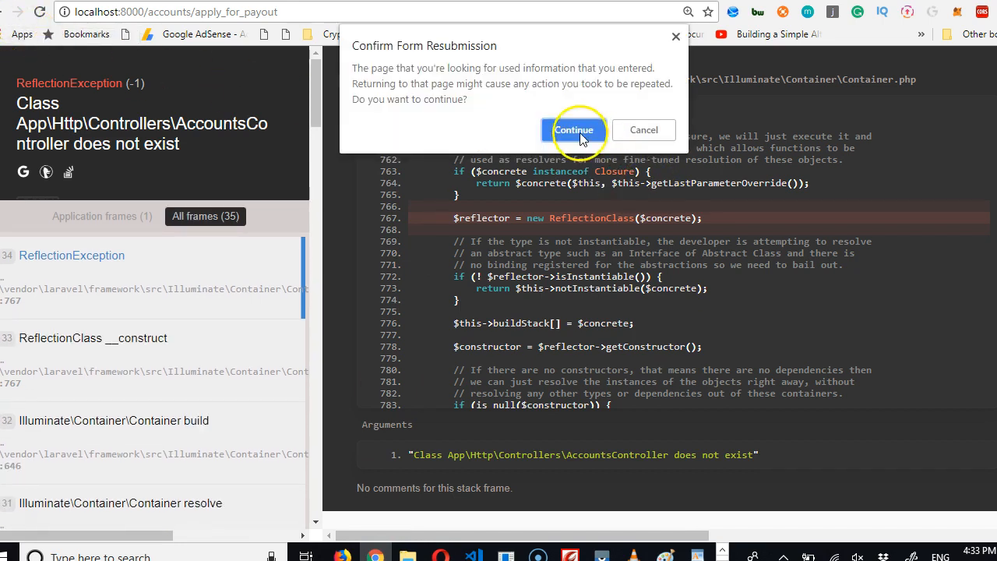
Continue the form resubmission to reload apply_for_payout in Chrome
click(573, 129)
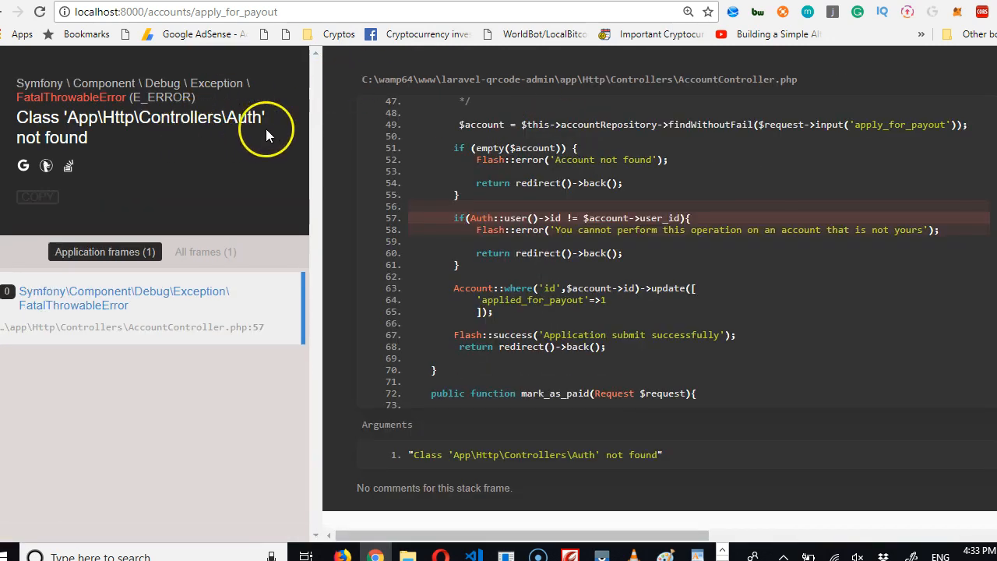
mouse_move(375, 553)
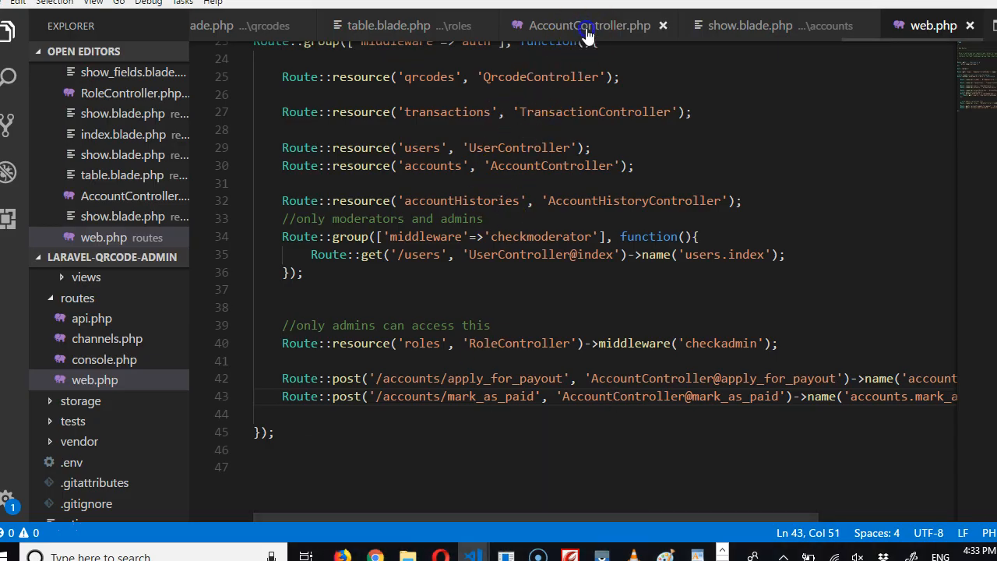
Switch to AccountController.php and scroll toward the apply_for_payout method
click(589, 25)
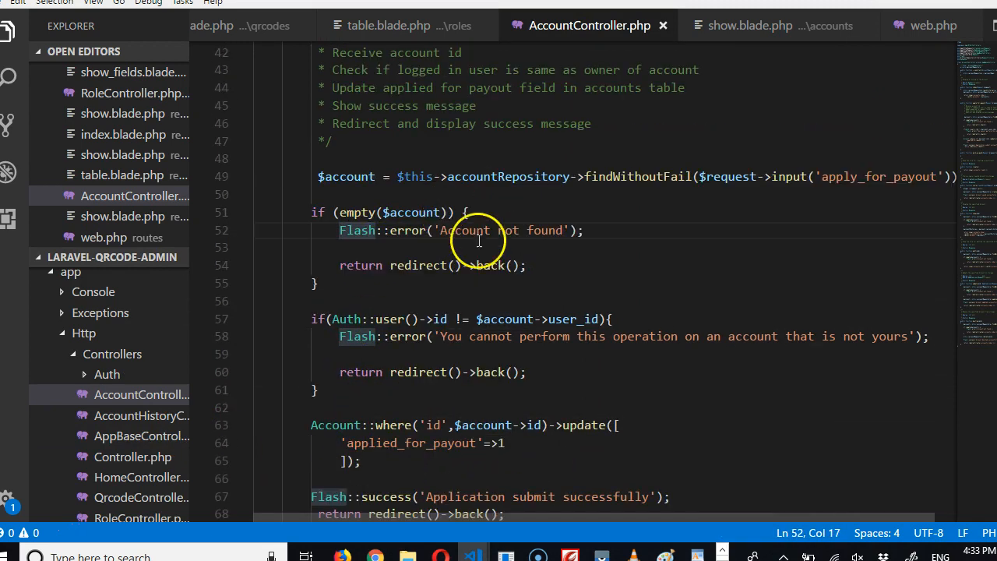
scroll(down, 3)
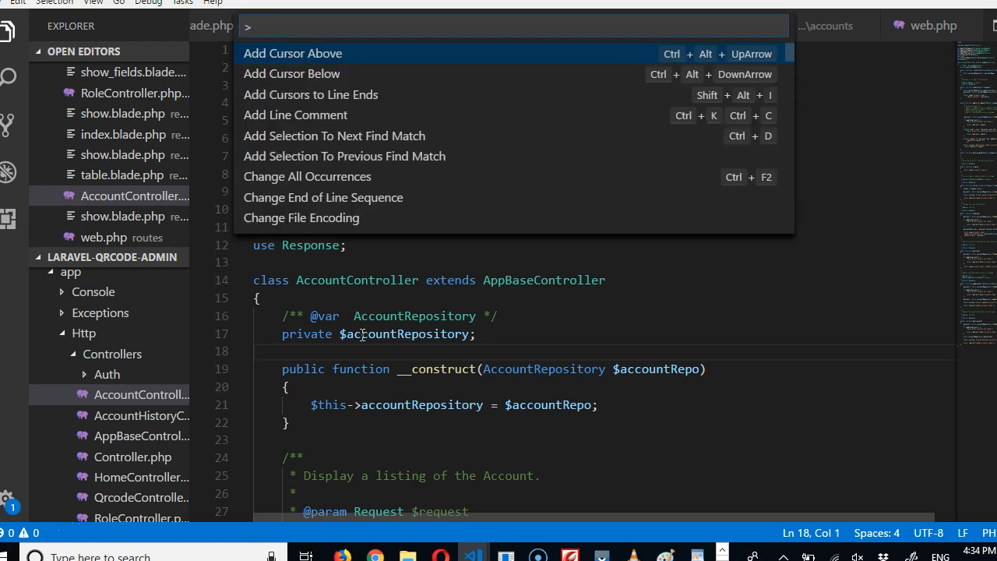
Search 'find' in the Command Palette and dismiss it
text(find)
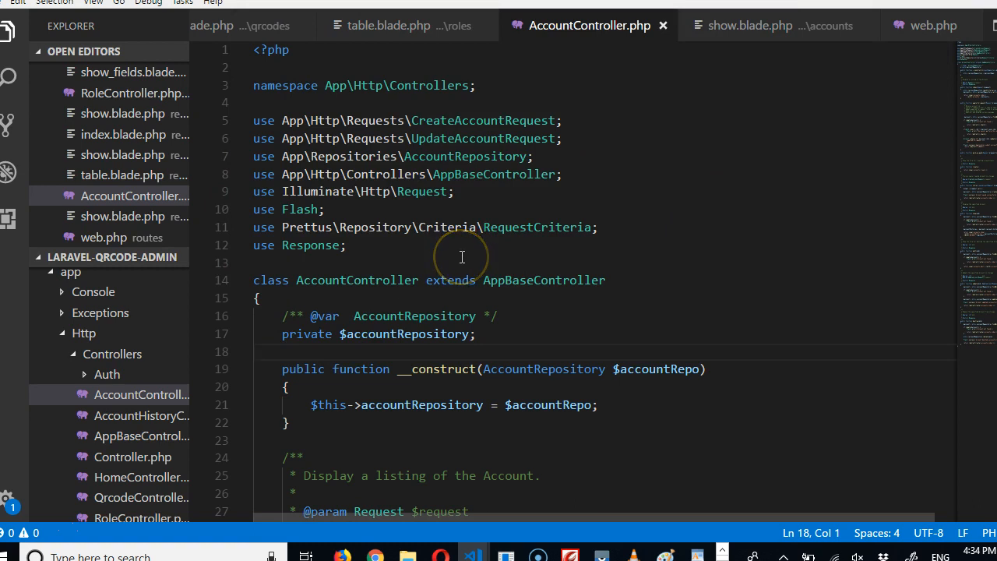
key(Ctrl+Shift+P)
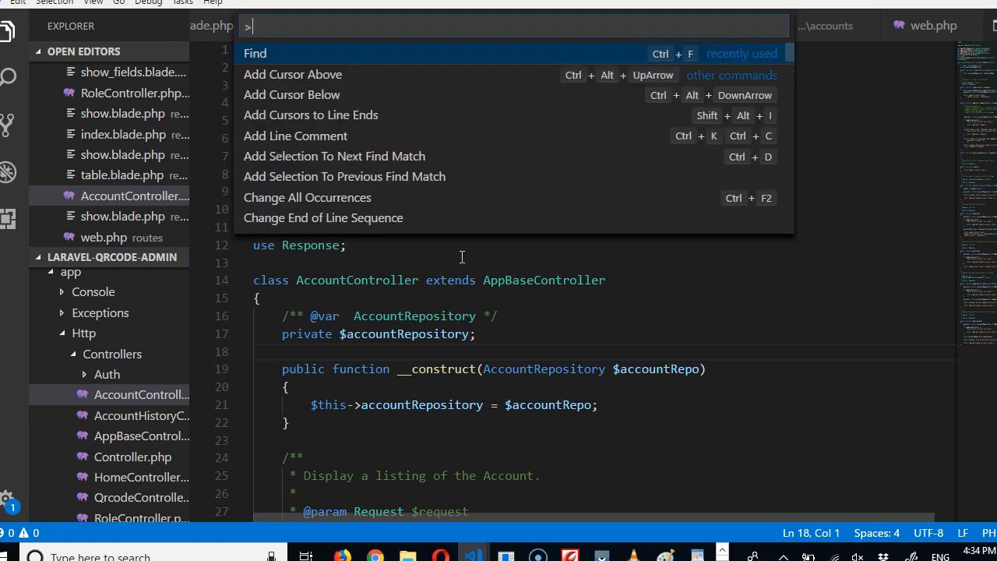
text(find)
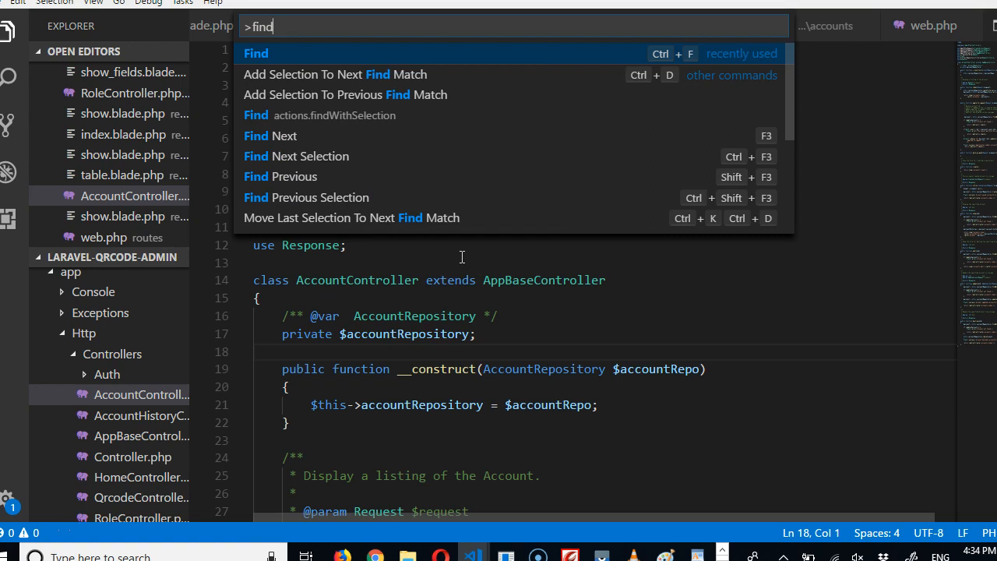
mouse_move(436, 281)
text(us)
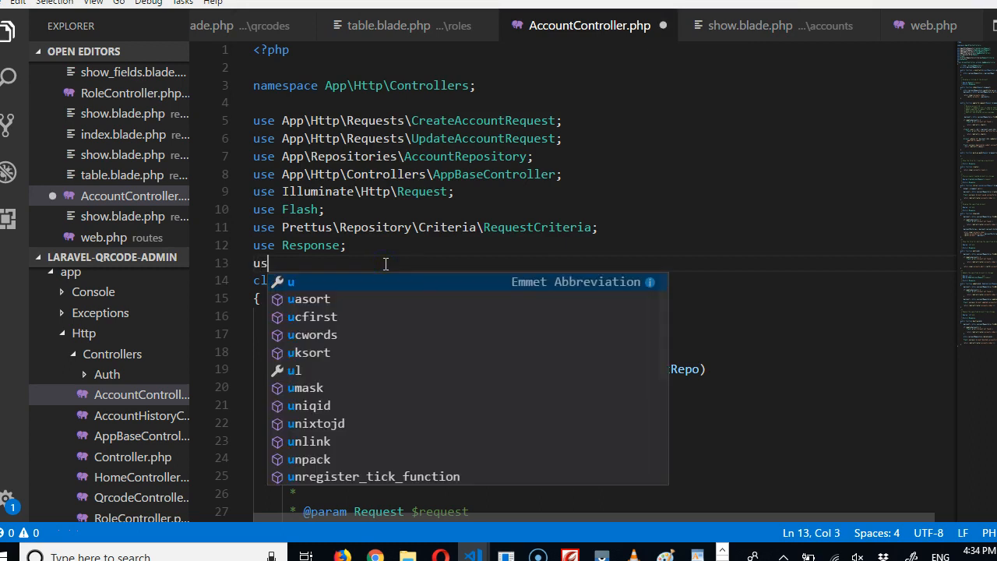
Add use Auth; and use App\Models\Account; to AccountController's imports
text(Auth;)
text(use A)
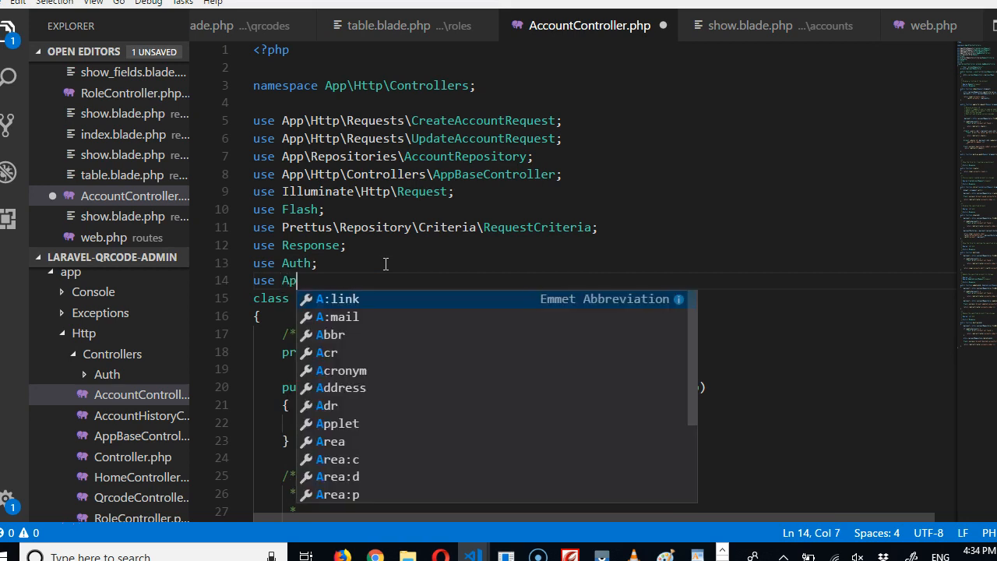
text(p\Acc)
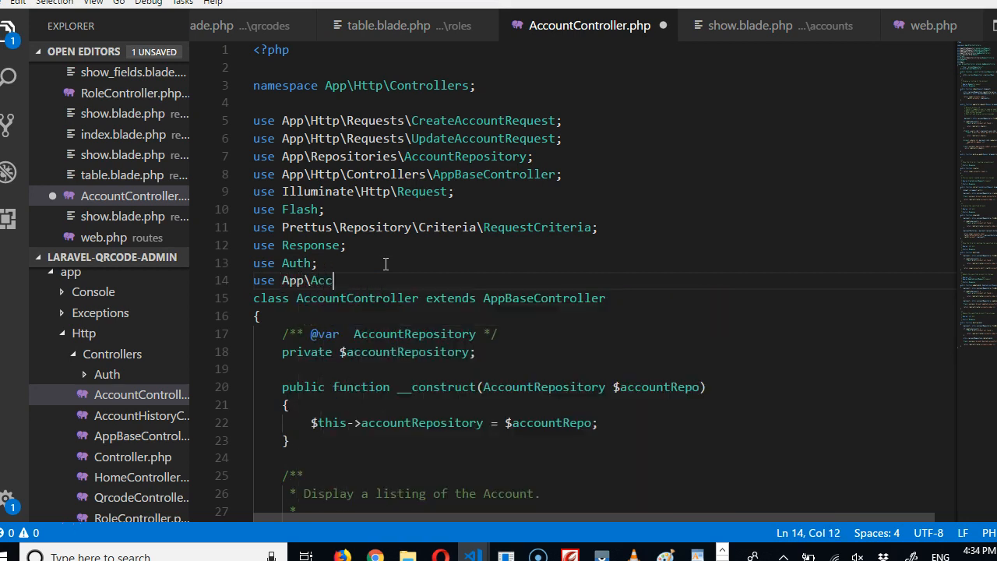
key(Backspace)
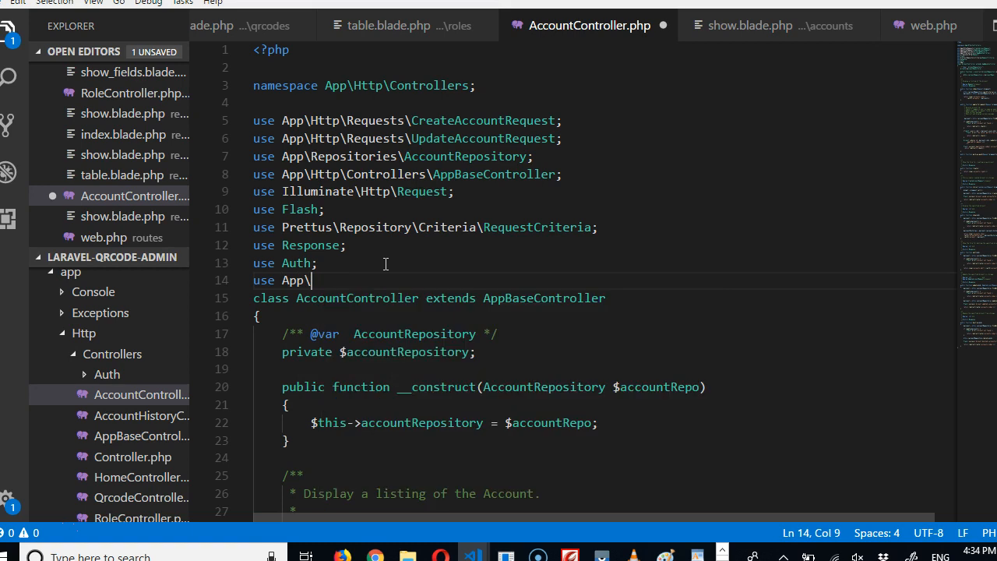
text(Models\)
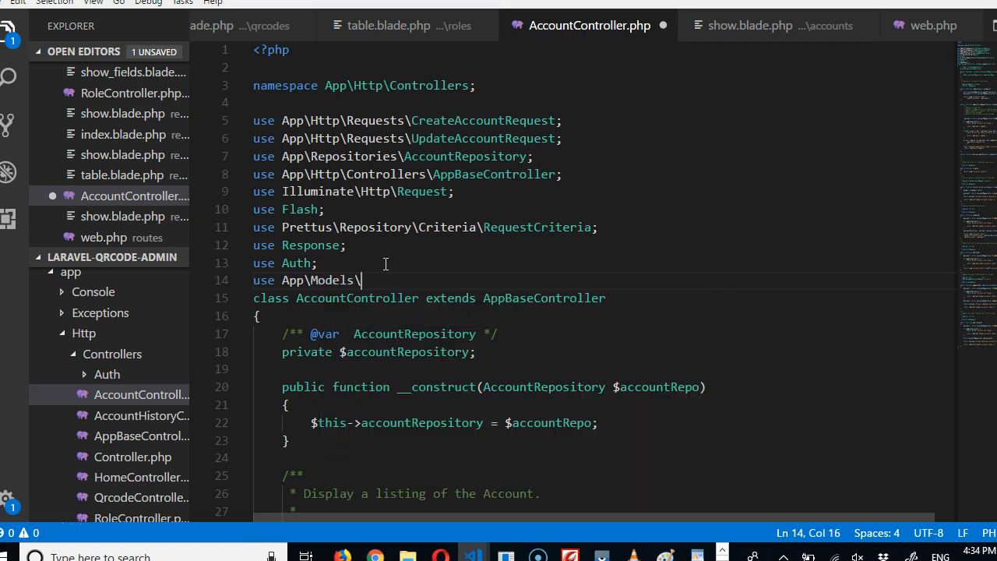
text(Account;)
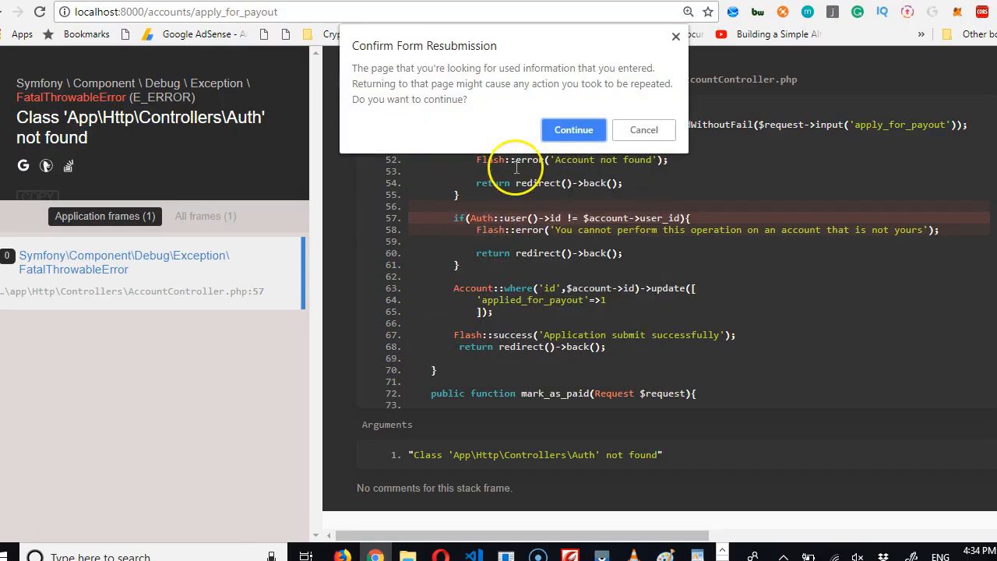
Confirm form resubmission so Account 1's page shows 'Payout request pending' with no apply option
click(573, 129)
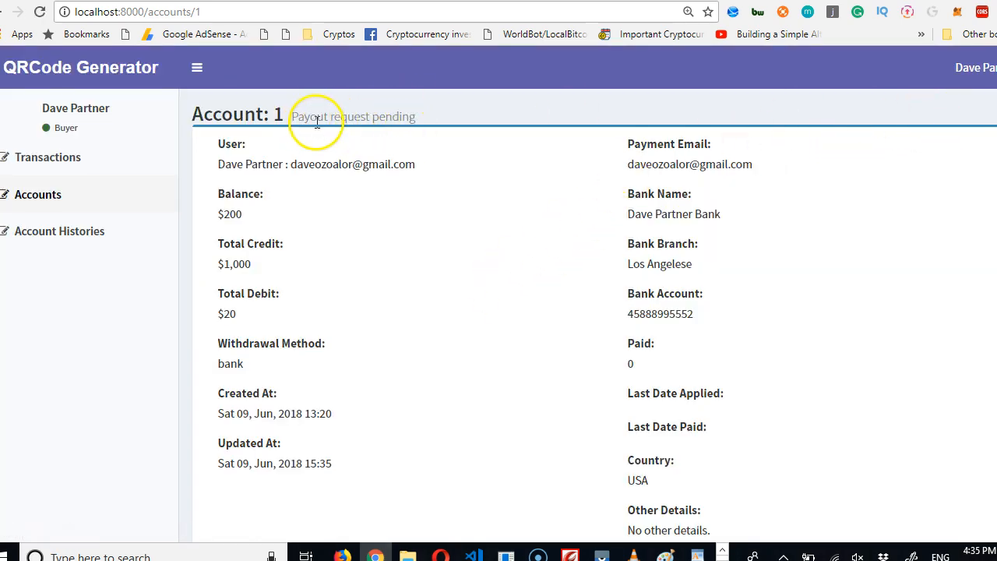
mouse_move(389, 210)
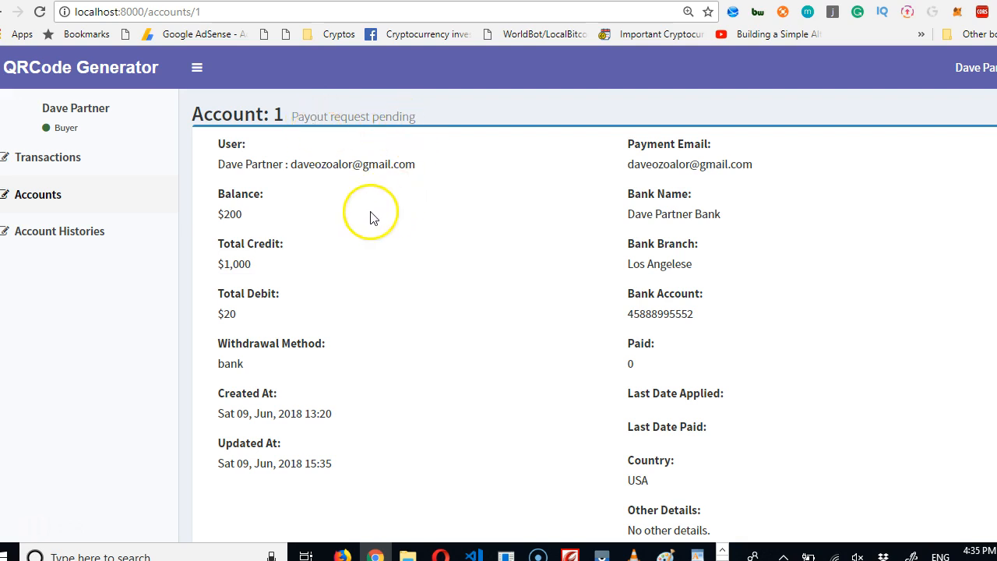
mouse_move(74, 142)
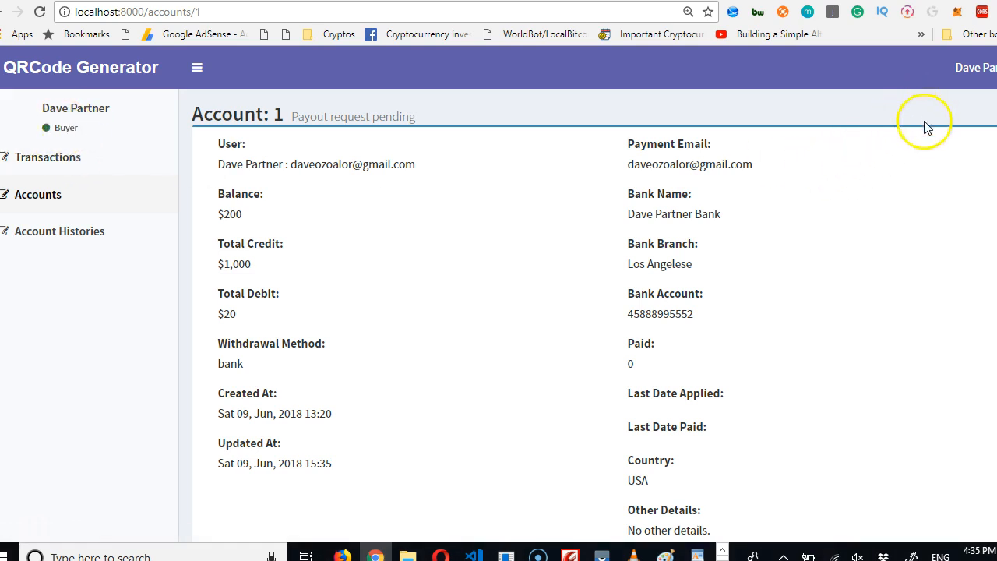
mouse_move(313, 274)
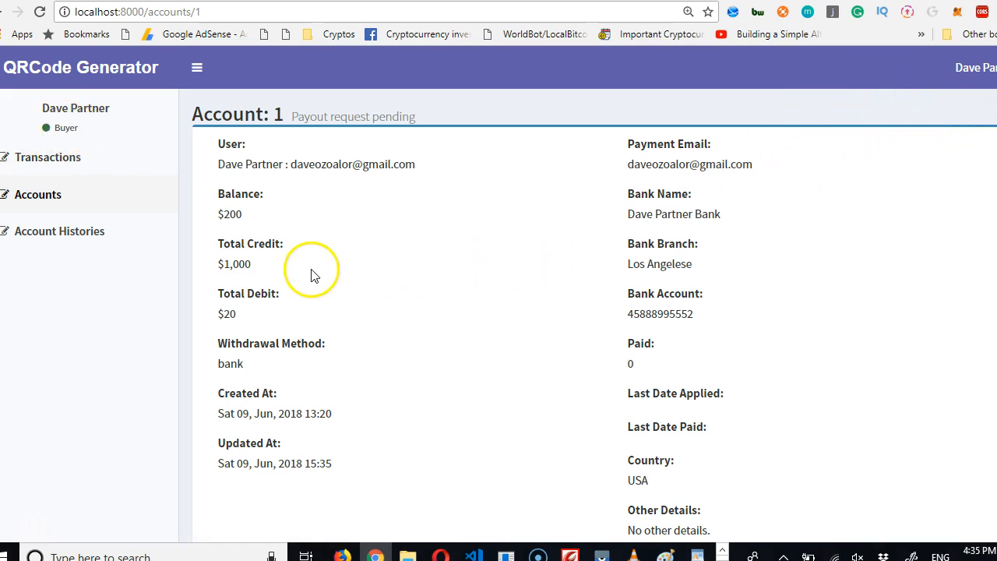
mouse_move(46, 534)
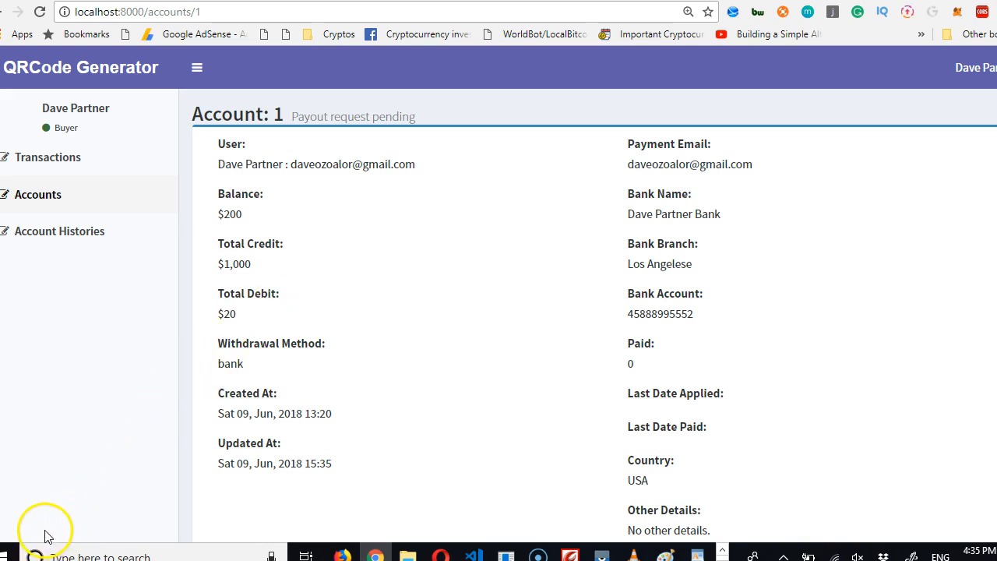